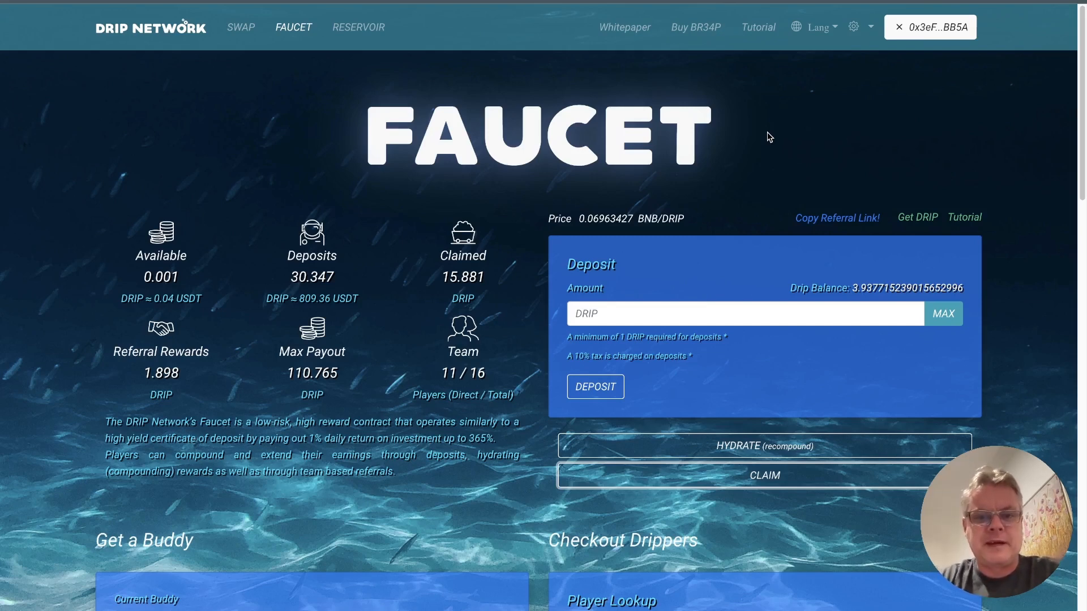
mouse_move(500, 170)
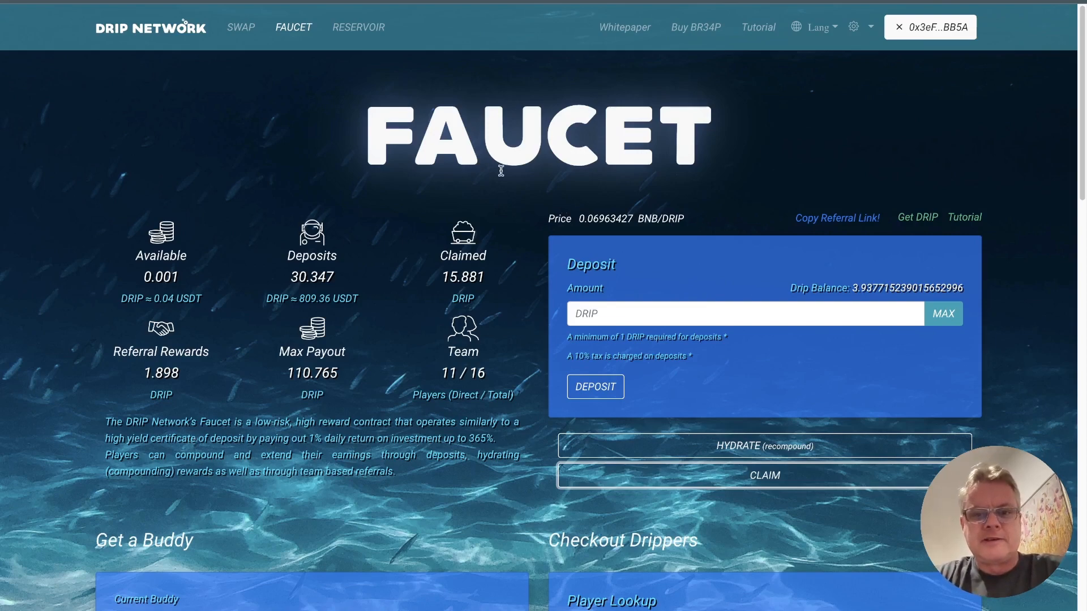
mouse_move(457, 231)
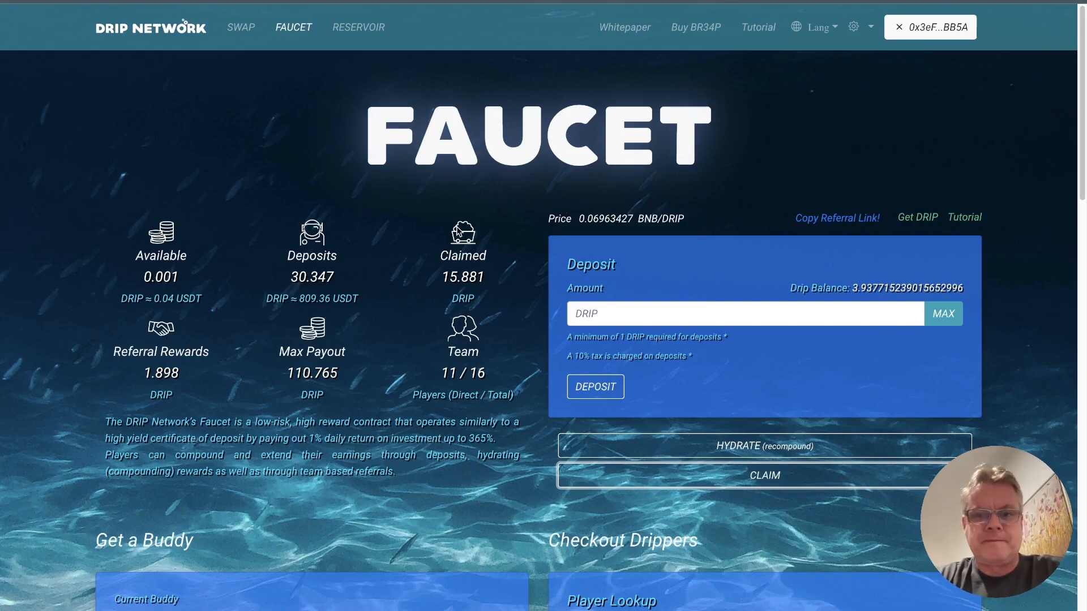
Step: Scroll the Faucet page down to the Team Viewer / Team Airdrop panel
scroll(down, 3)
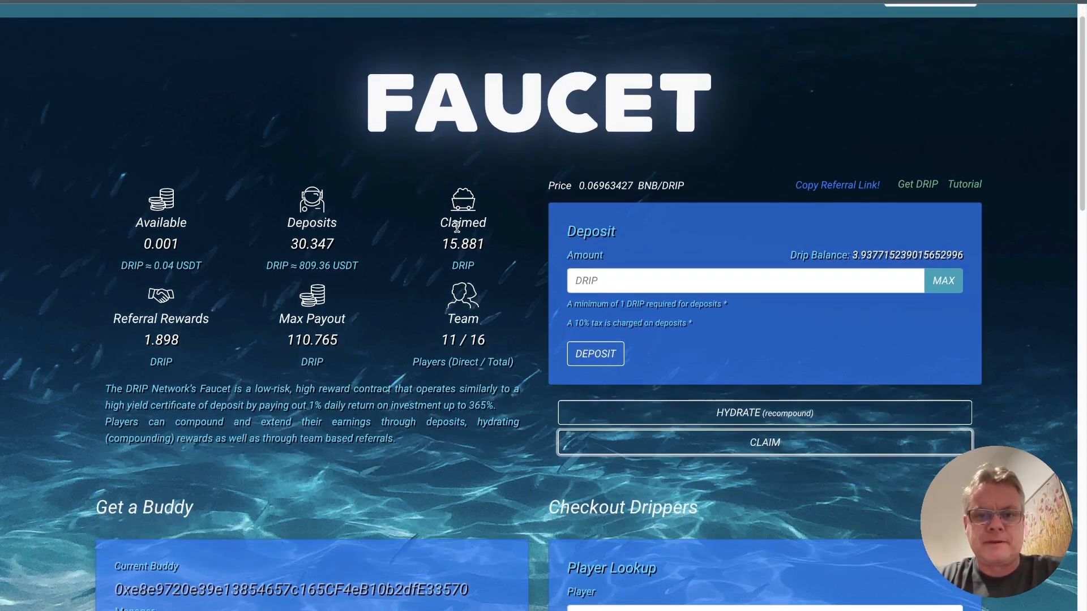
scroll(down, 3)
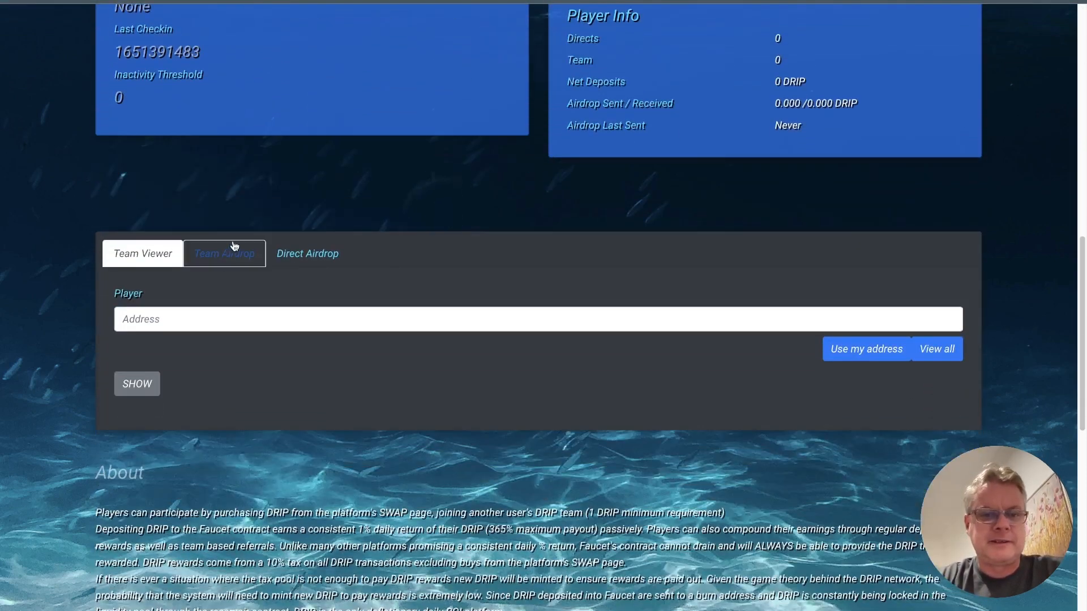
Step: Run a Team Airdrop campaign with a budget of 3 DRIP to find eligible players
click(224, 252)
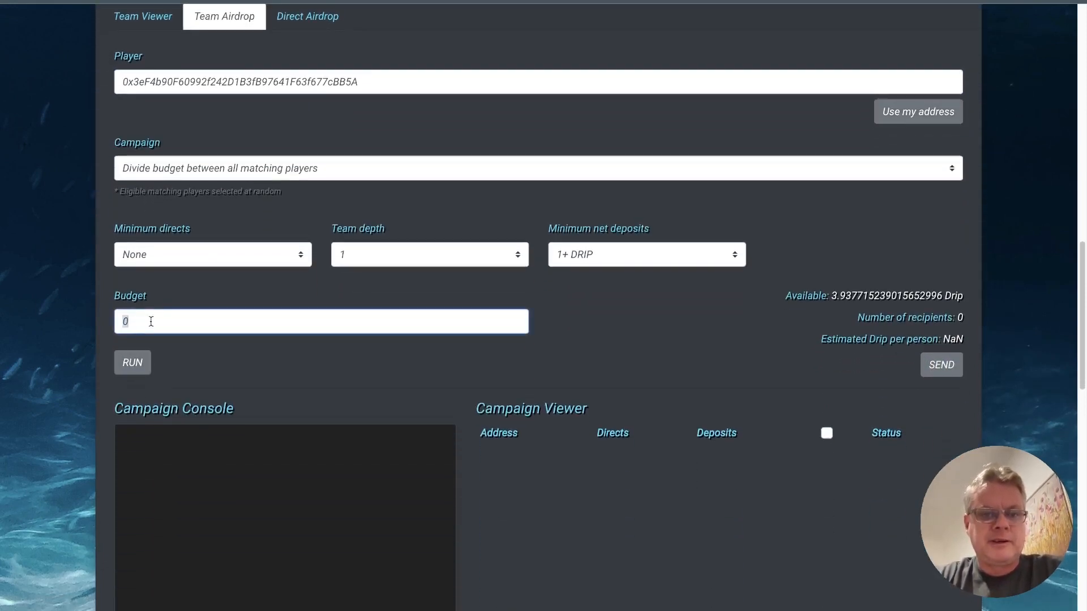
text(3)
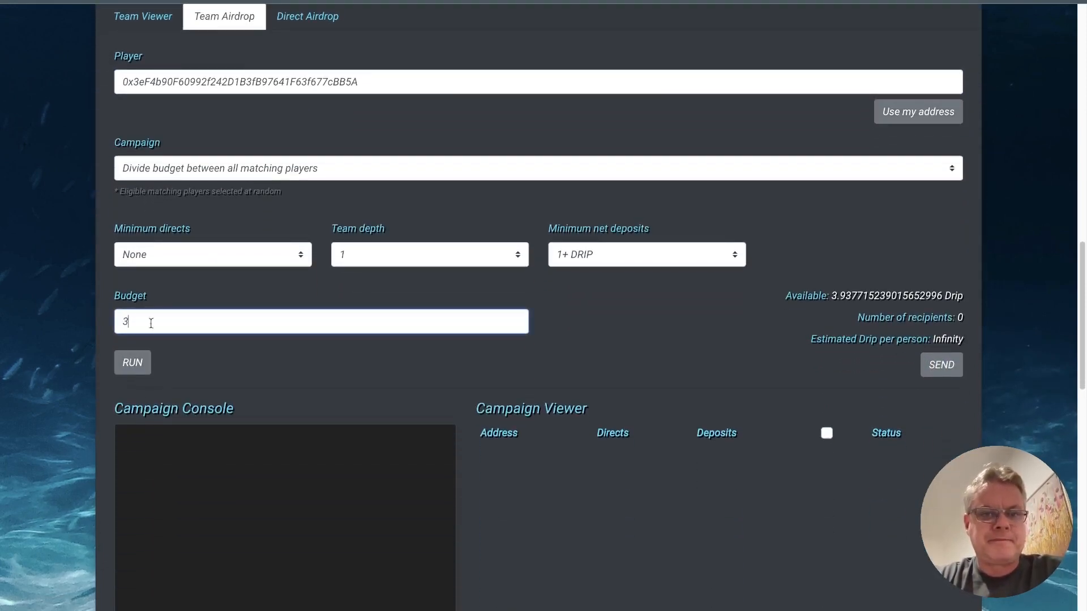
click(131, 362)
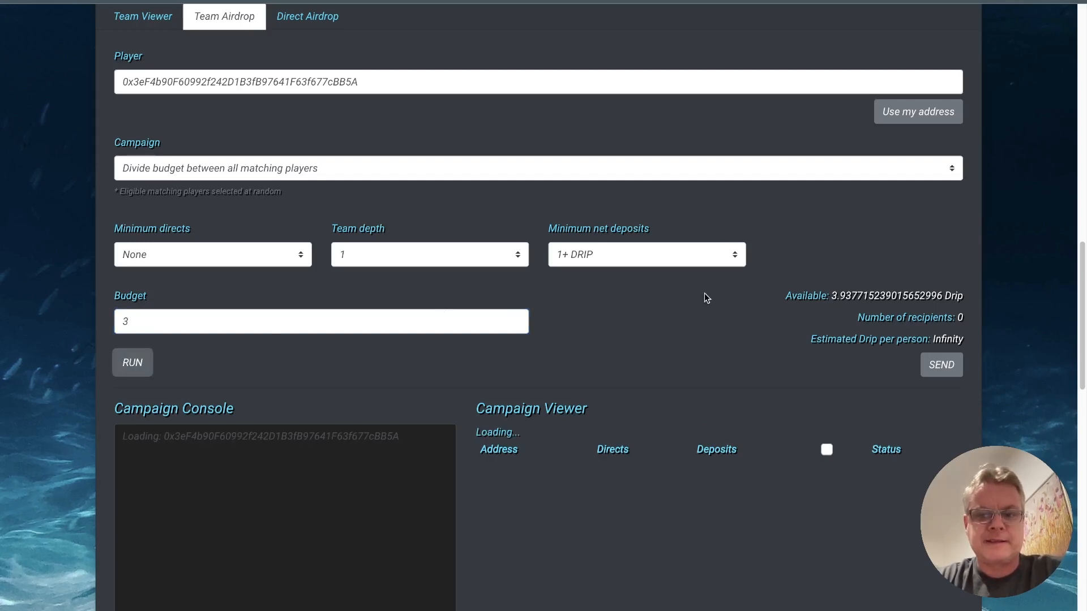
click(132, 362)
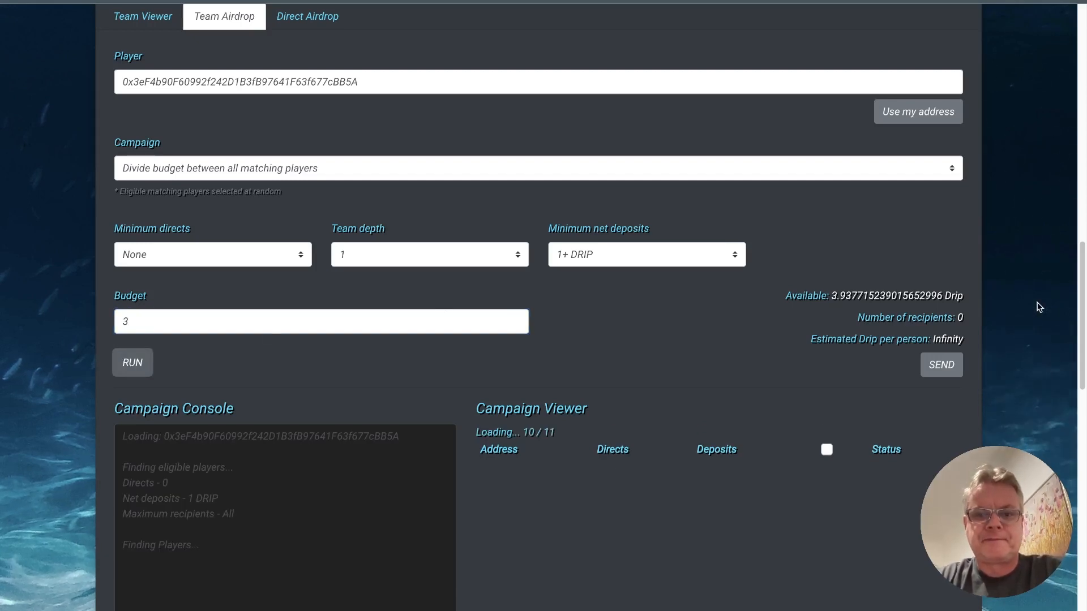
Step: Scroll down to the Campaign Viewer listing the 11 eligible team players
scroll(down, 3)
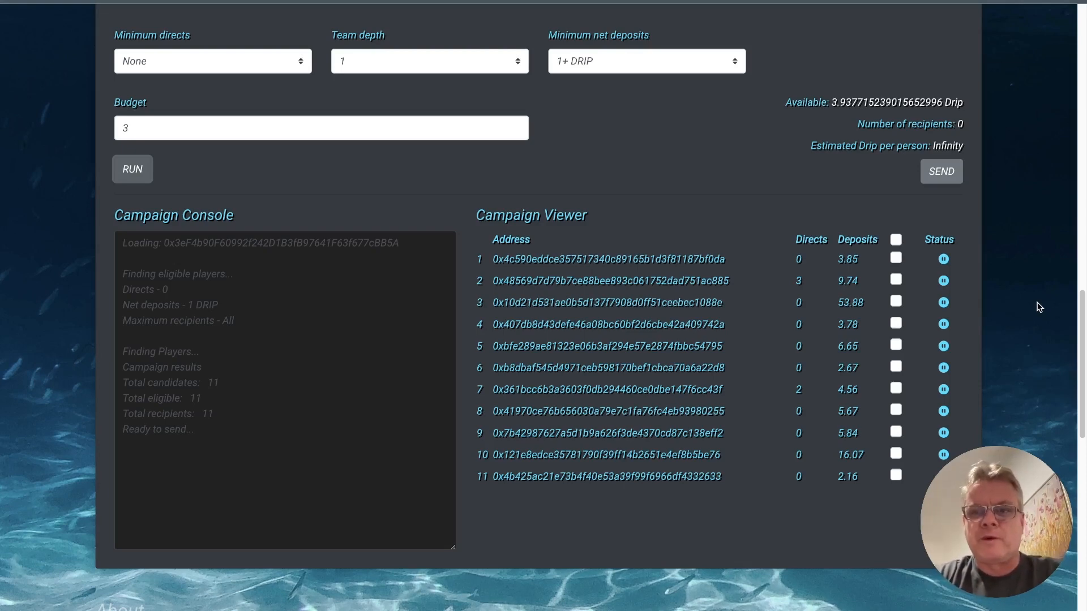
mouse_move(757, 199)
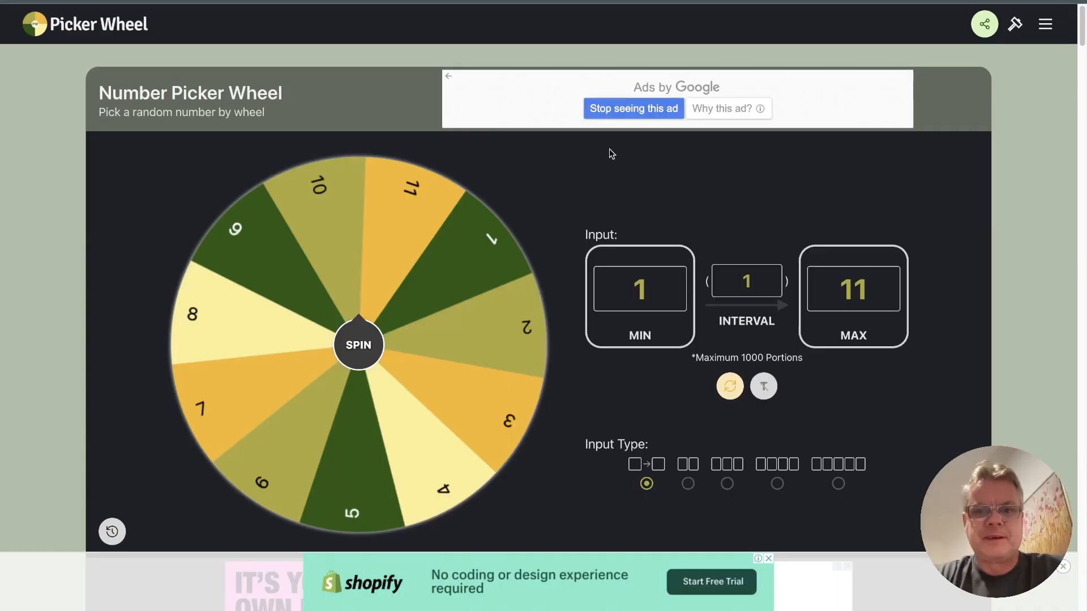
mouse_move(450, 291)
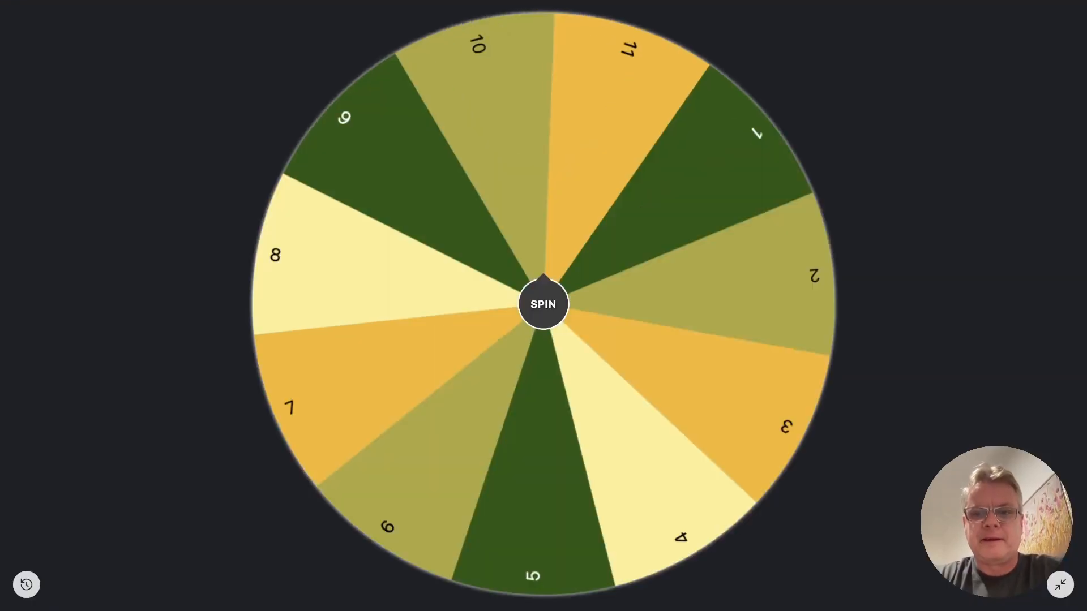
mouse_move(415, 456)
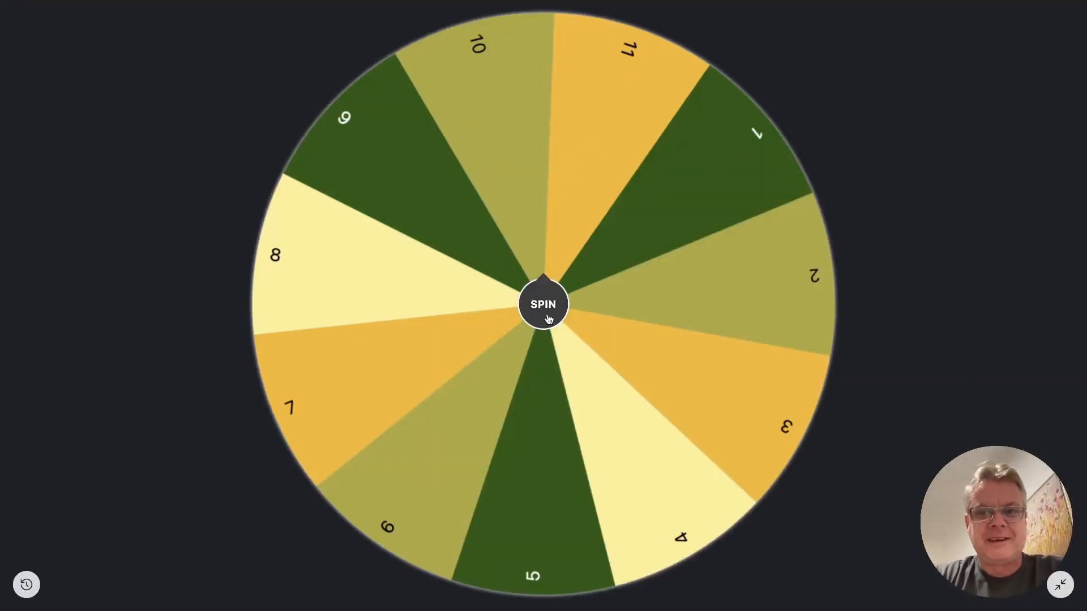
Step: Spin the 1-to-11 number wheel to pick the first team member
click(542, 304)
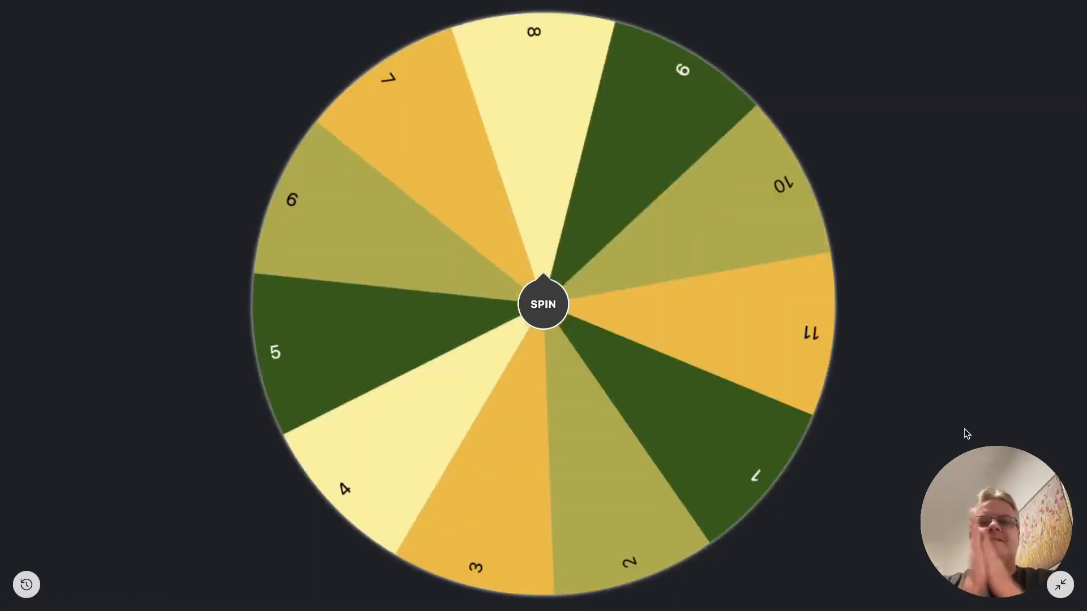
click(542, 303)
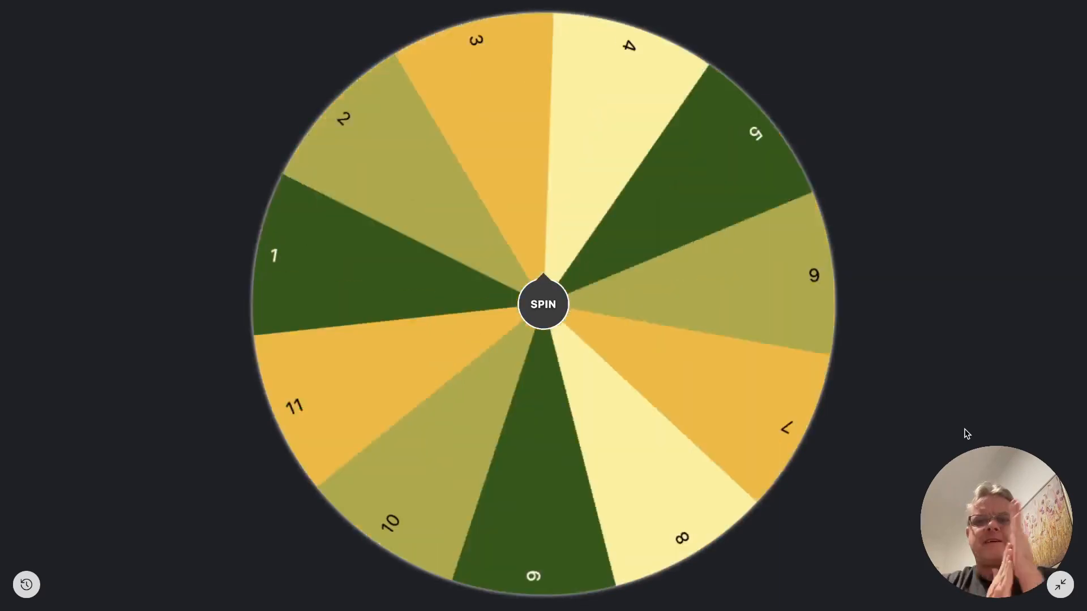
click(542, 304)
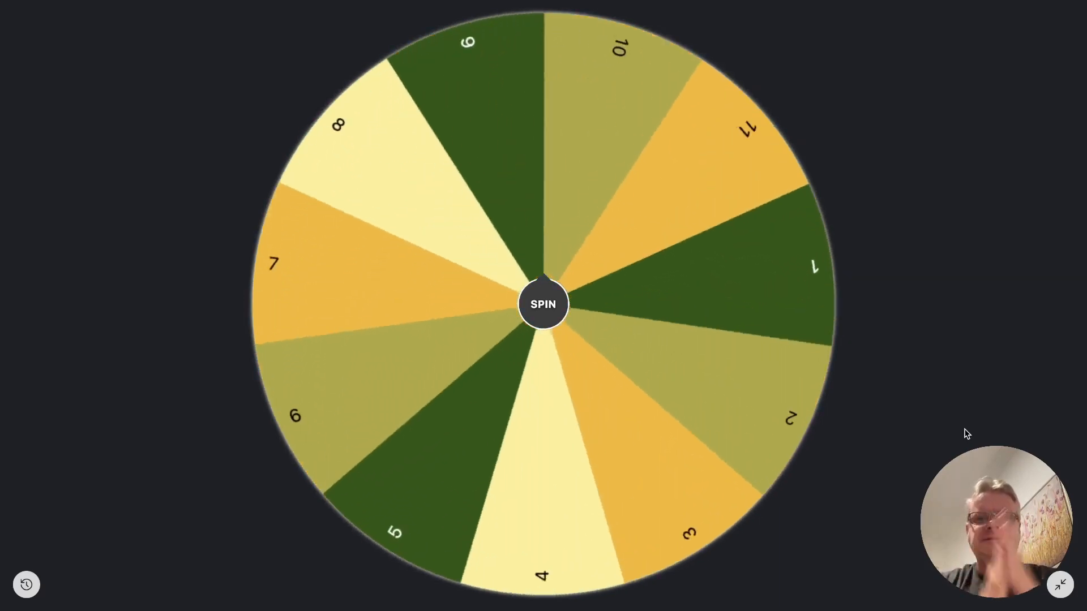
click(542, 303)
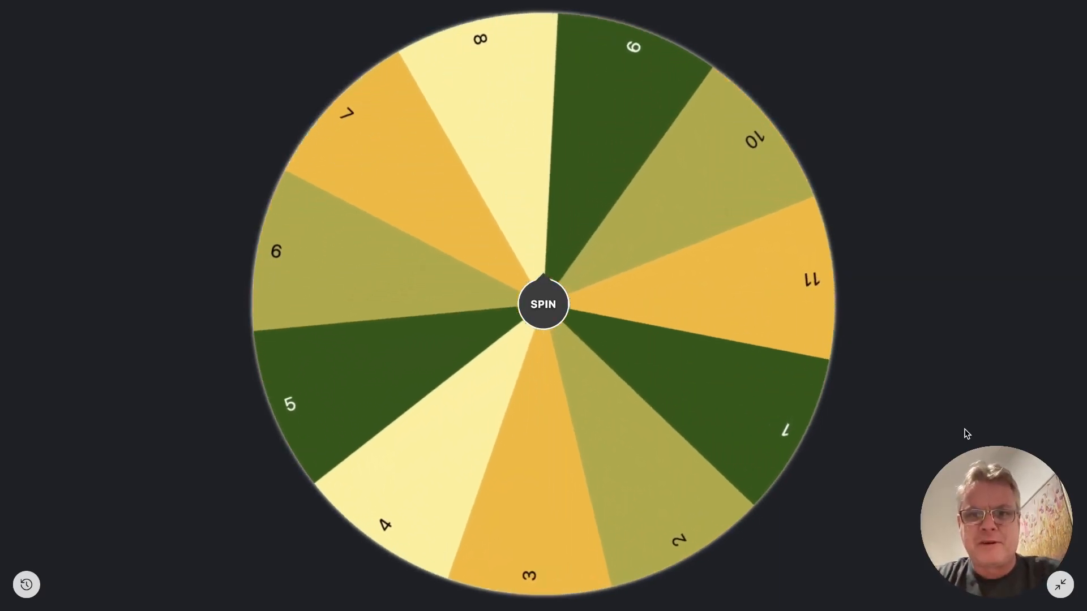
click(542, 303)
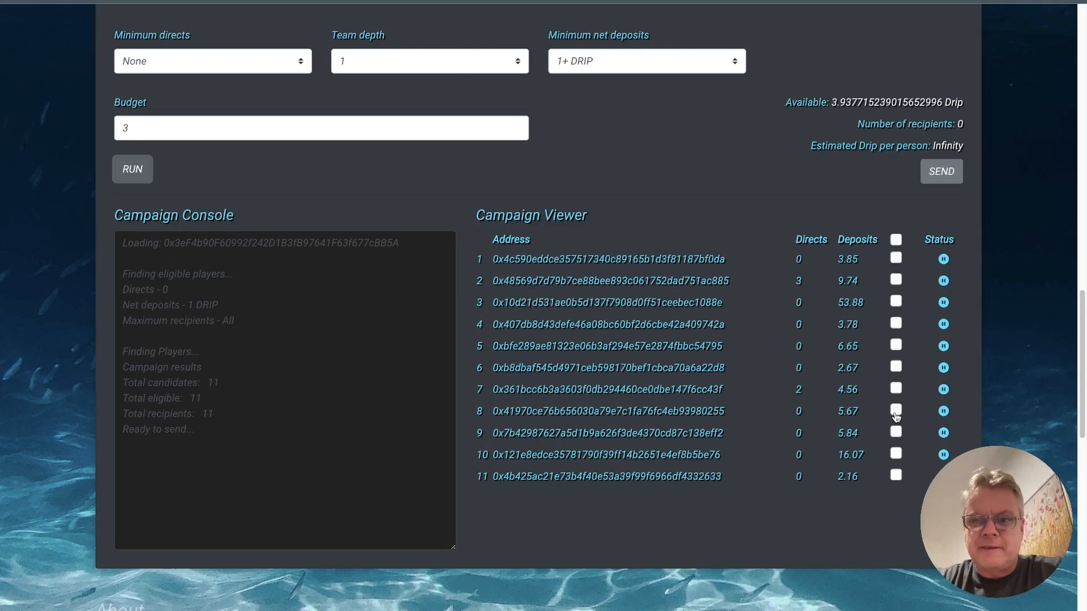
Step: Tick player 8 in the Campaign Viewer as an airdrop recipient
click(894, 410)
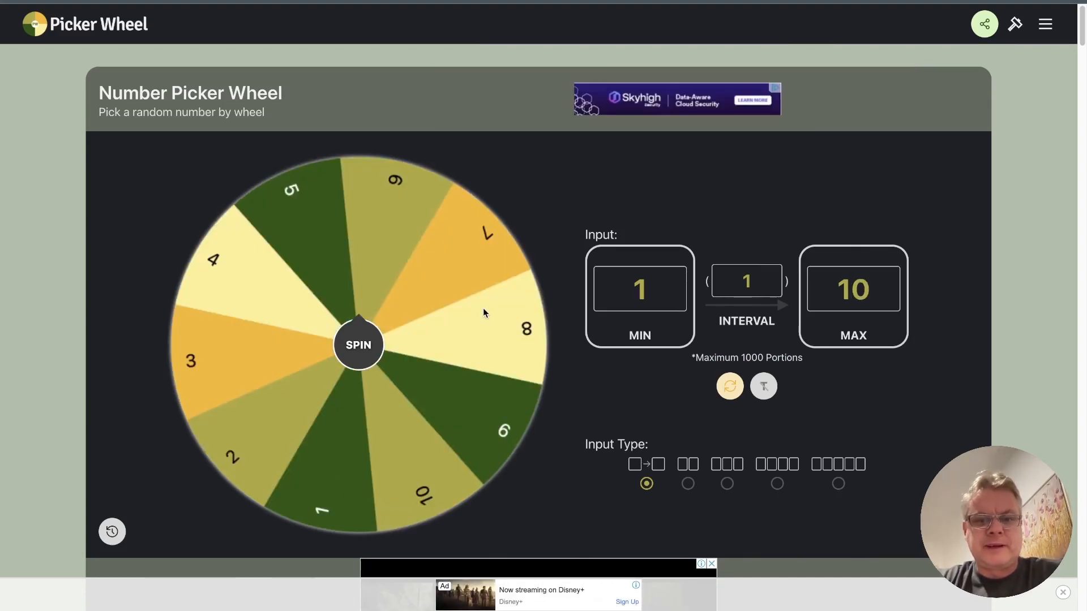
mouse_move(845, 468)
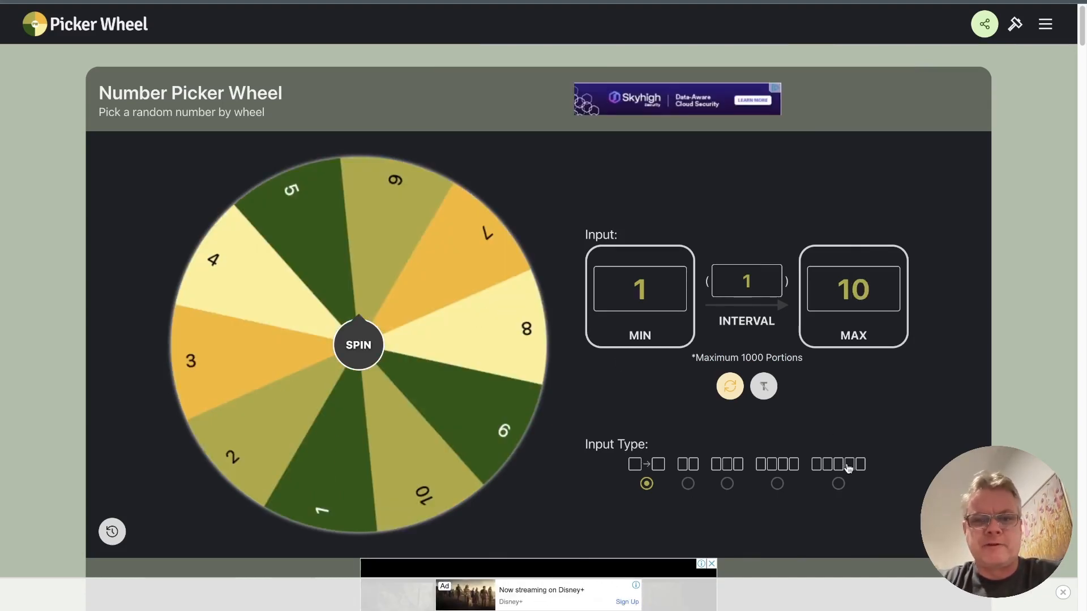
mouse_move(859, 417)
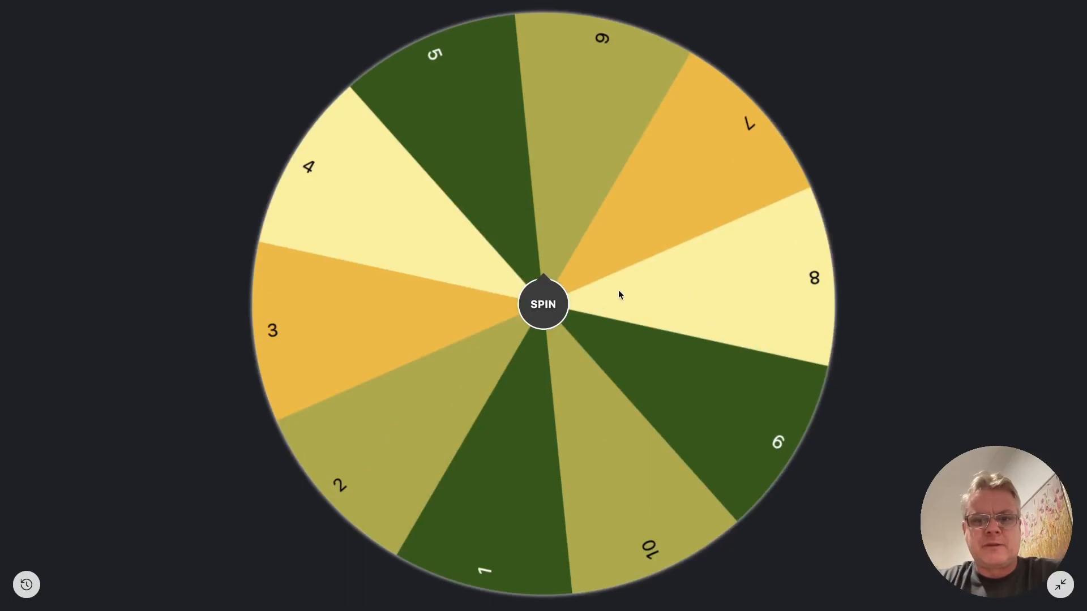
Step: Spin the 1-to-10 number wheel, landing on 7, and dismiss the result
click(542, 303)
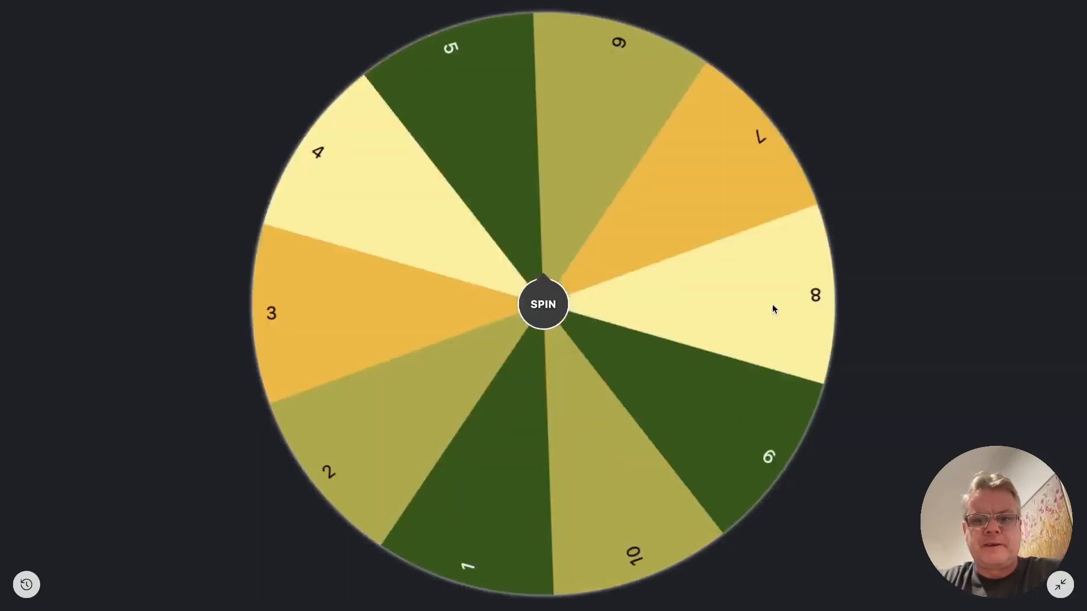
click(543, 303)
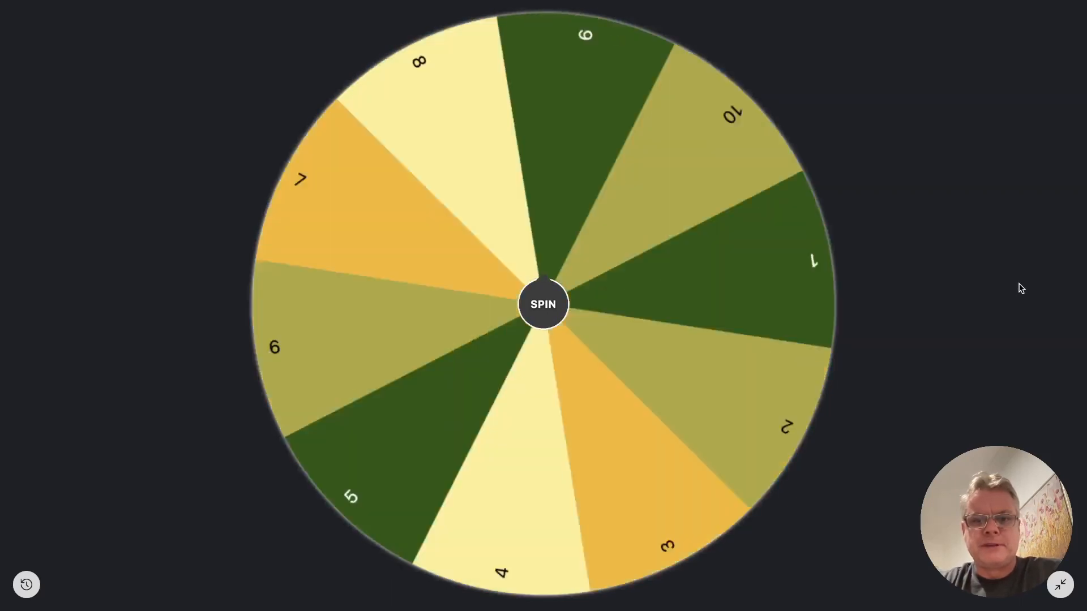
click(542, 305)
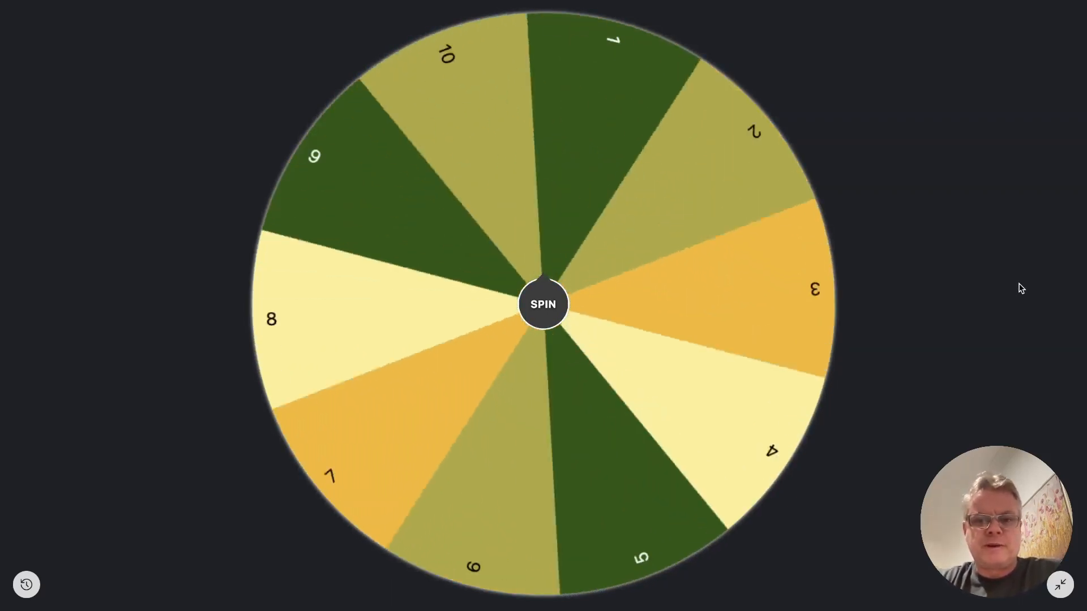
click(542, 304)
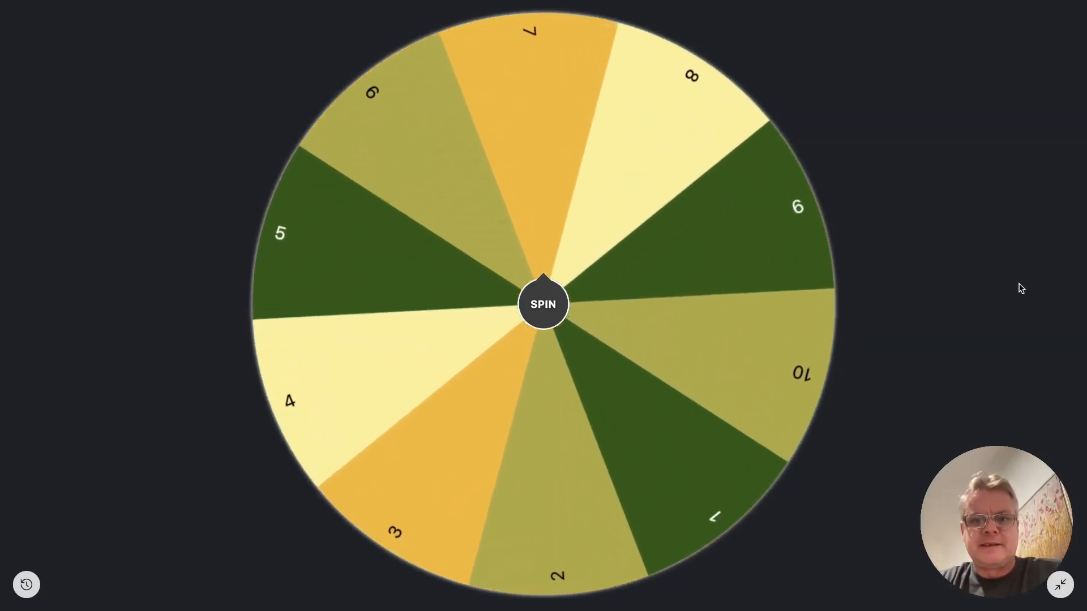
click(542, 304)
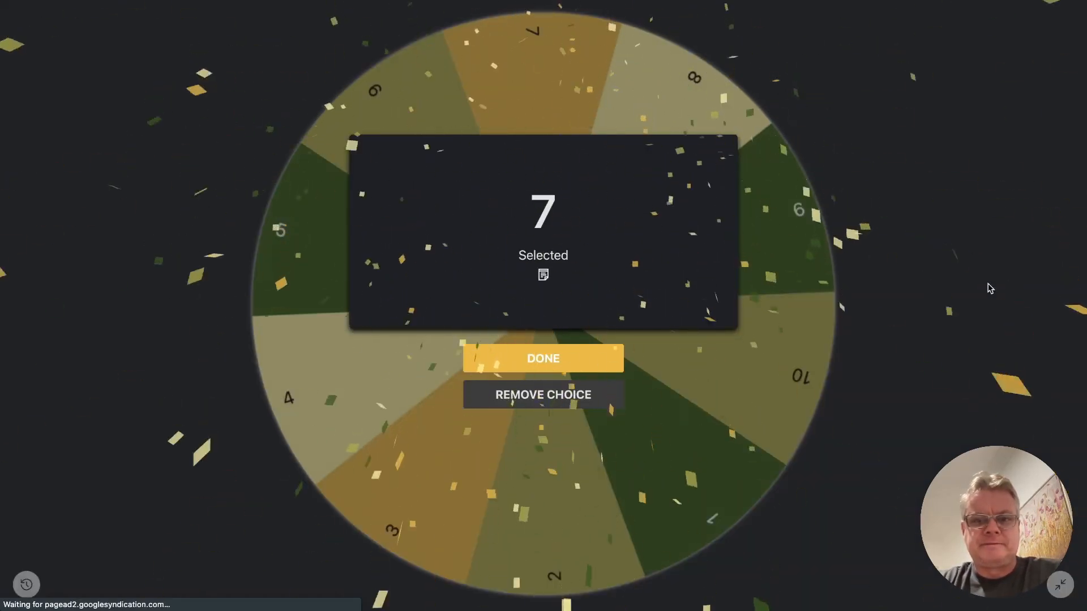
click(543, 359)
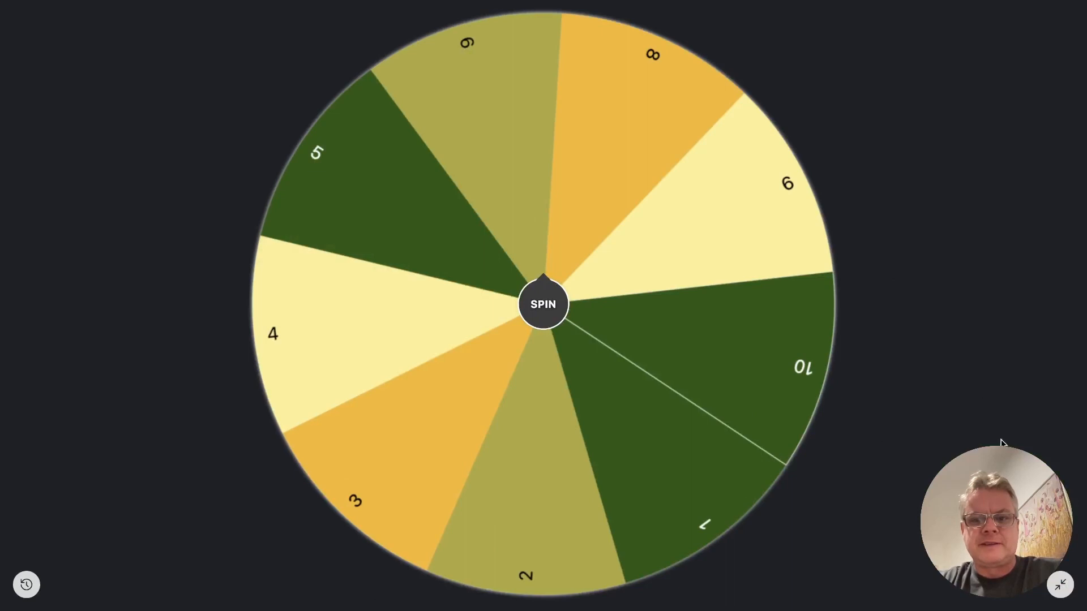
mouse_move(485, 331)
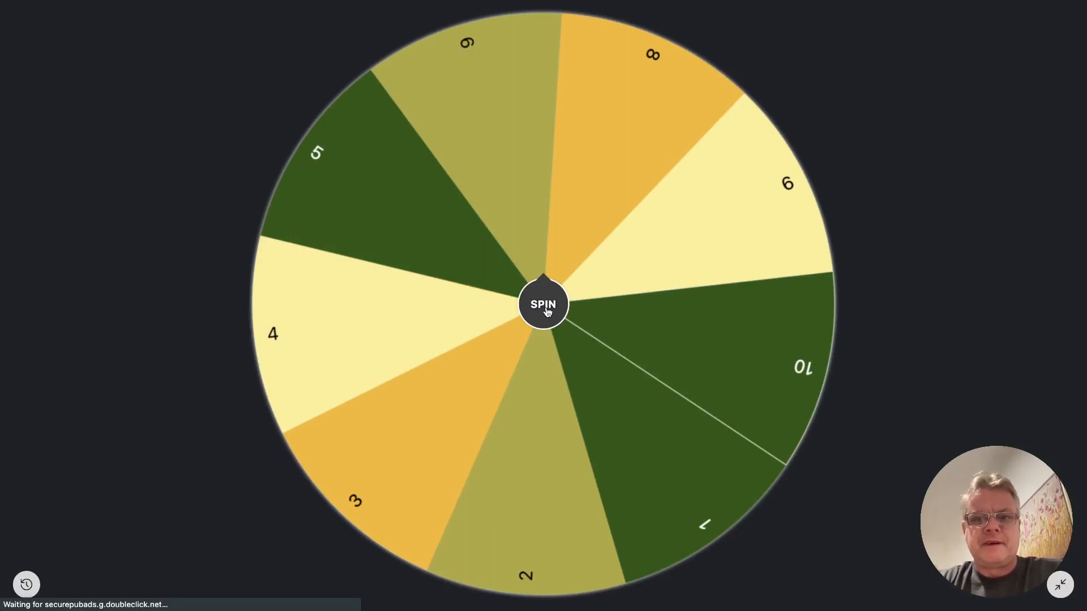
Step: Spin the number wheel again to draw a third team member
click(544, 303)
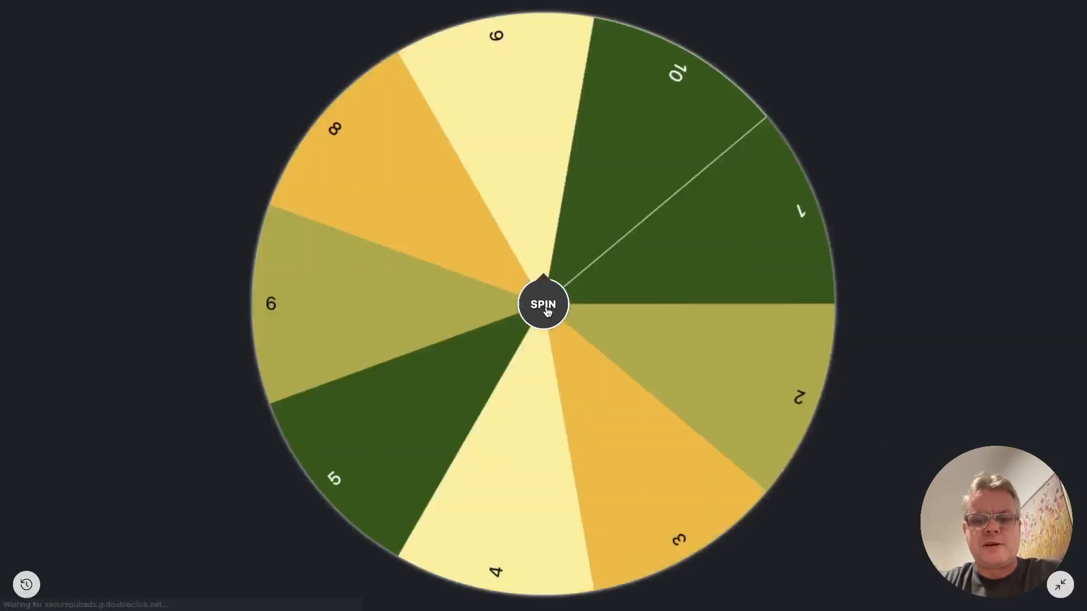
click(542, 303)
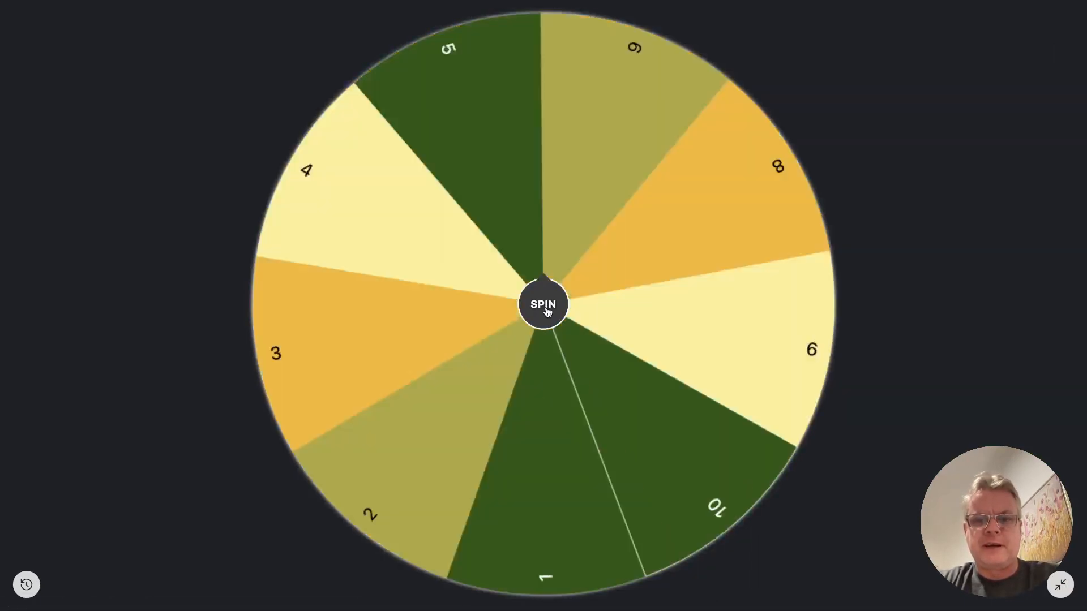
click(542, 304)
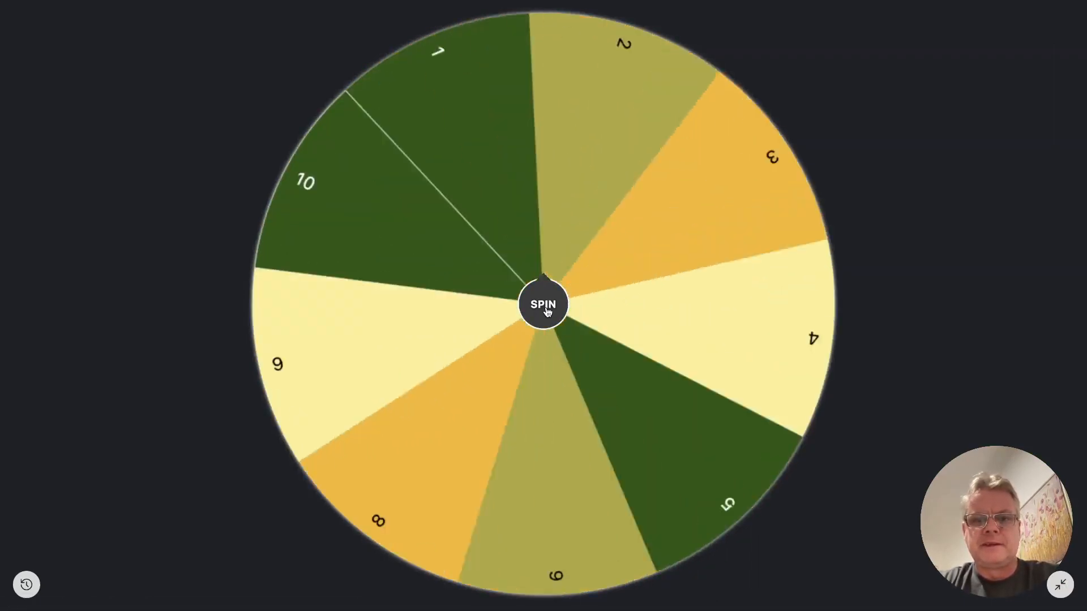
click(542, 303)
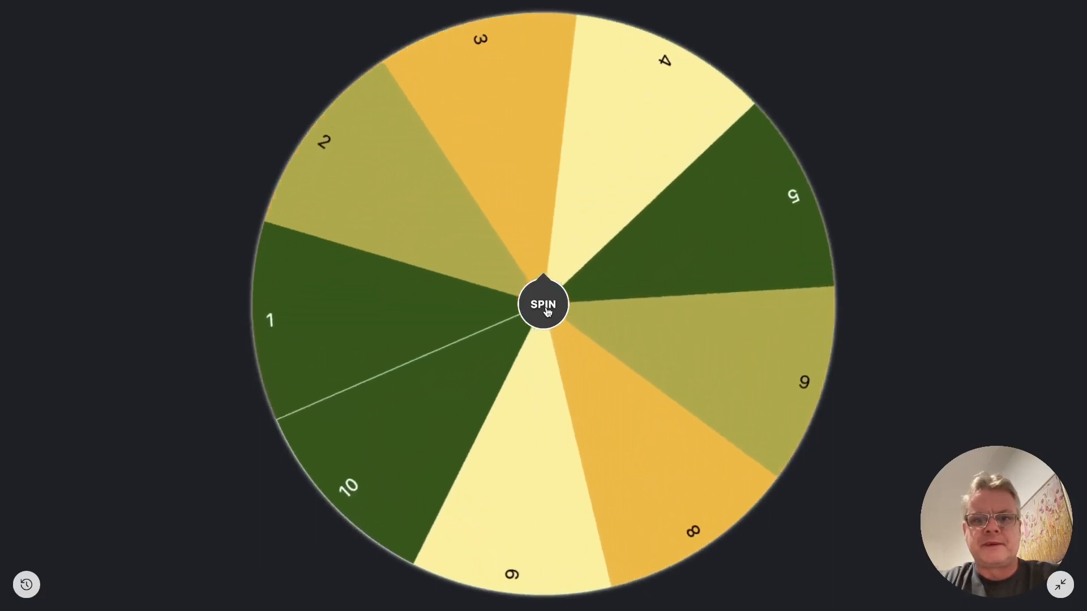
click(543, 303)
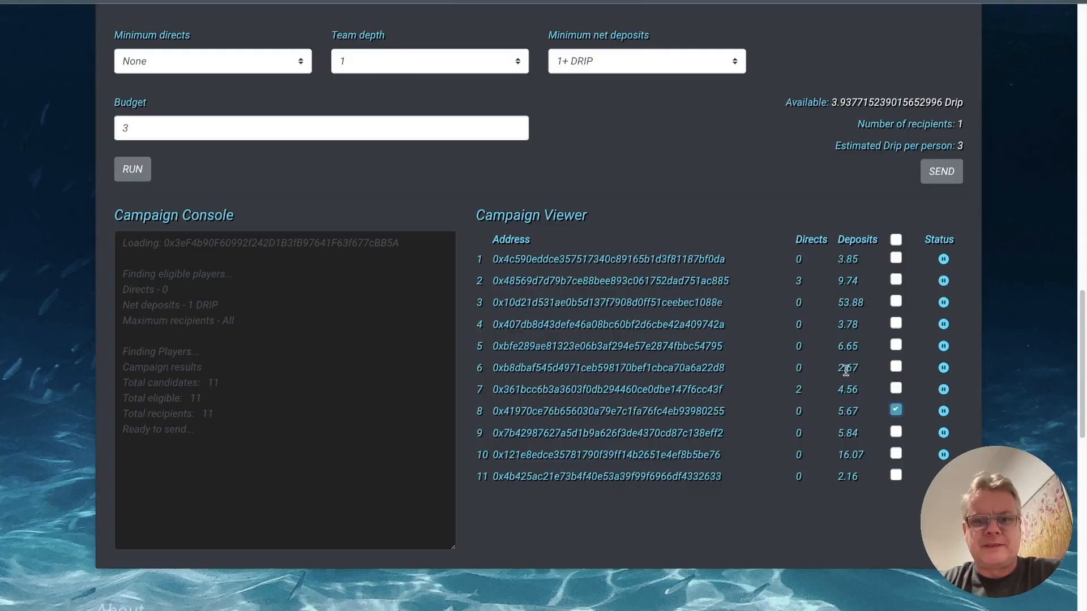
Step: Tick players 7 and 3 alongside 8, giving three recipients 1 DRIP each
click(894, 388)
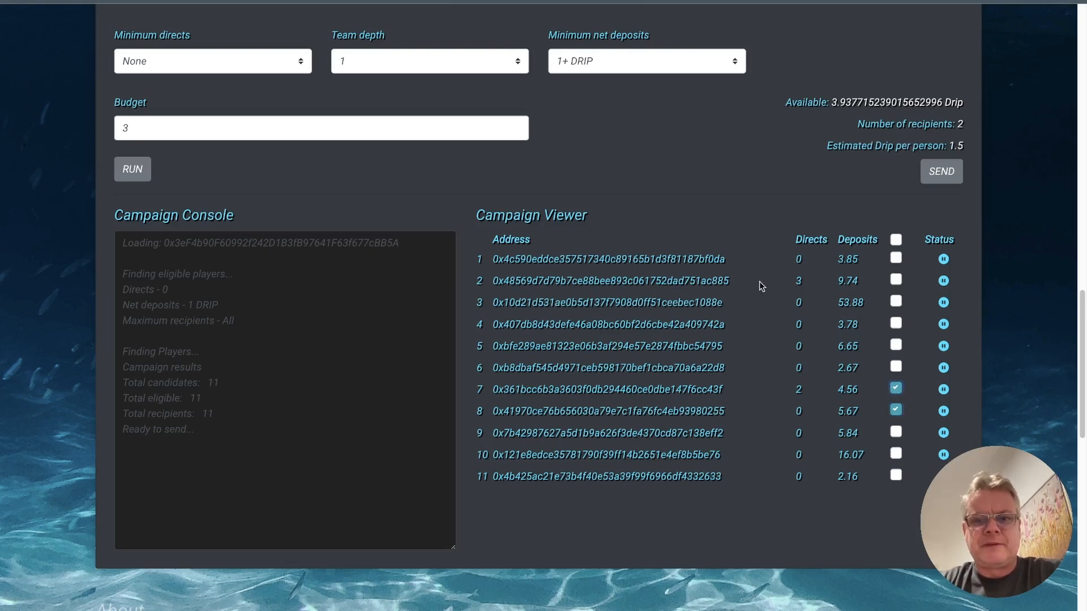
click(894, 301)
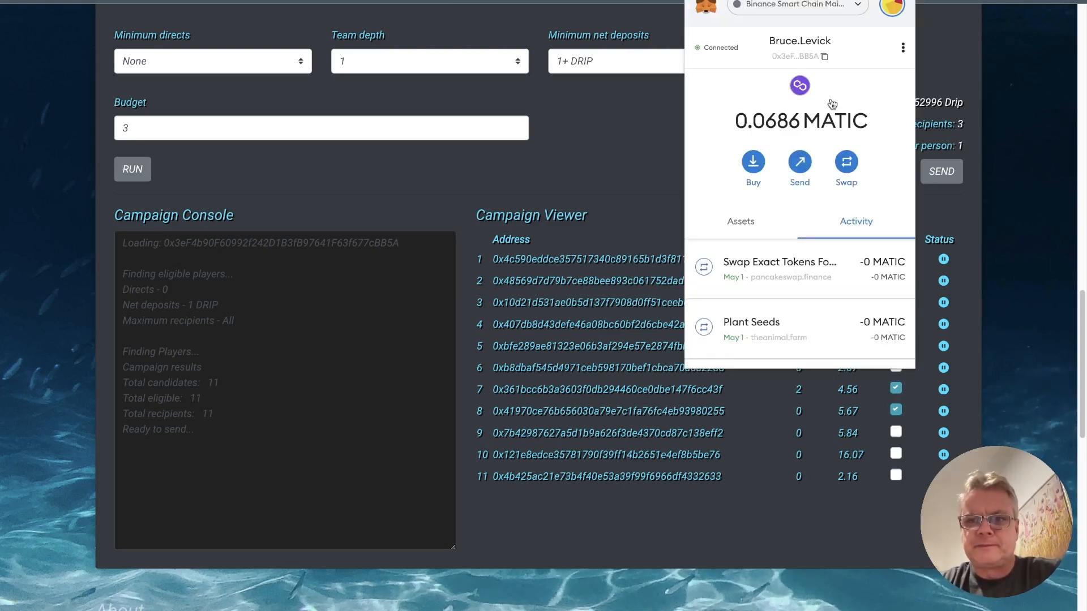
mouse_move(1020, 155)
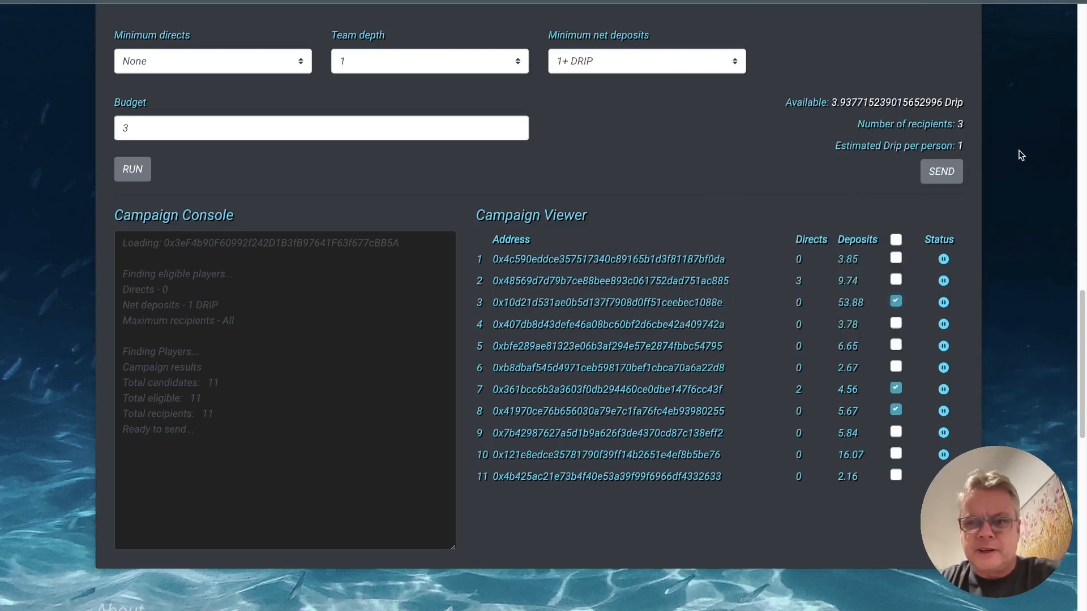
mouse_move(1017, 353)
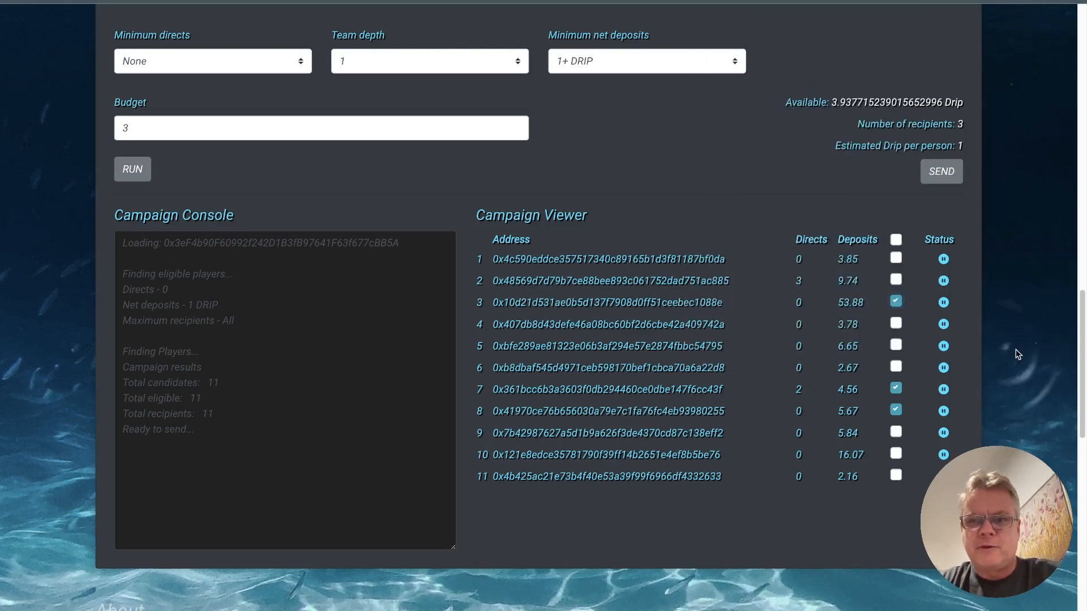
mouse_move(1029, 293)
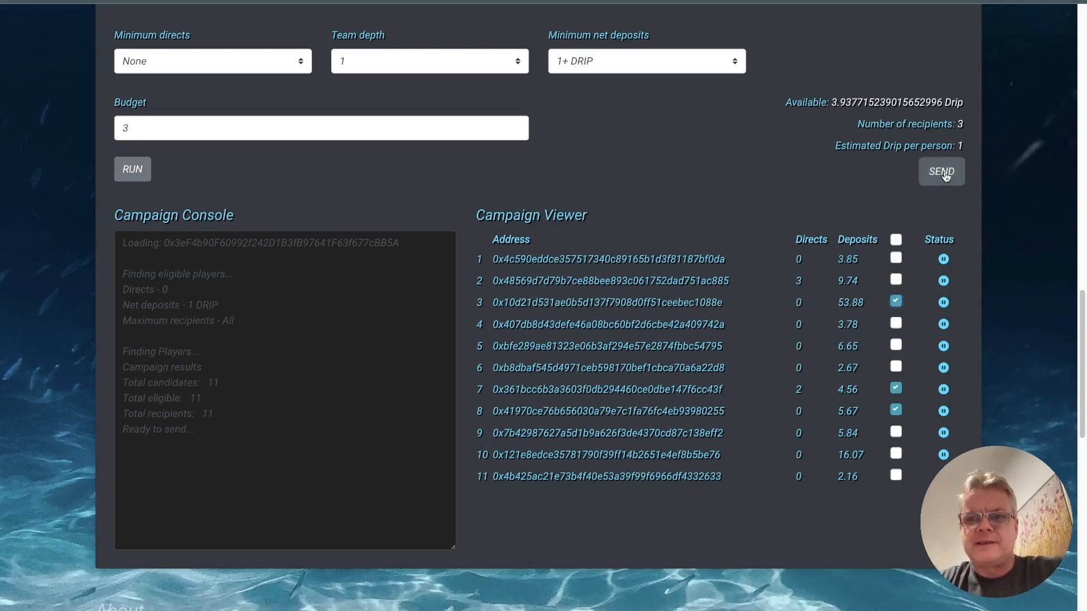
Step: Send the airdrop and confirm the three wallet transactions, 1 DRIP each to players 8, 7 and 3
click(940, 171)
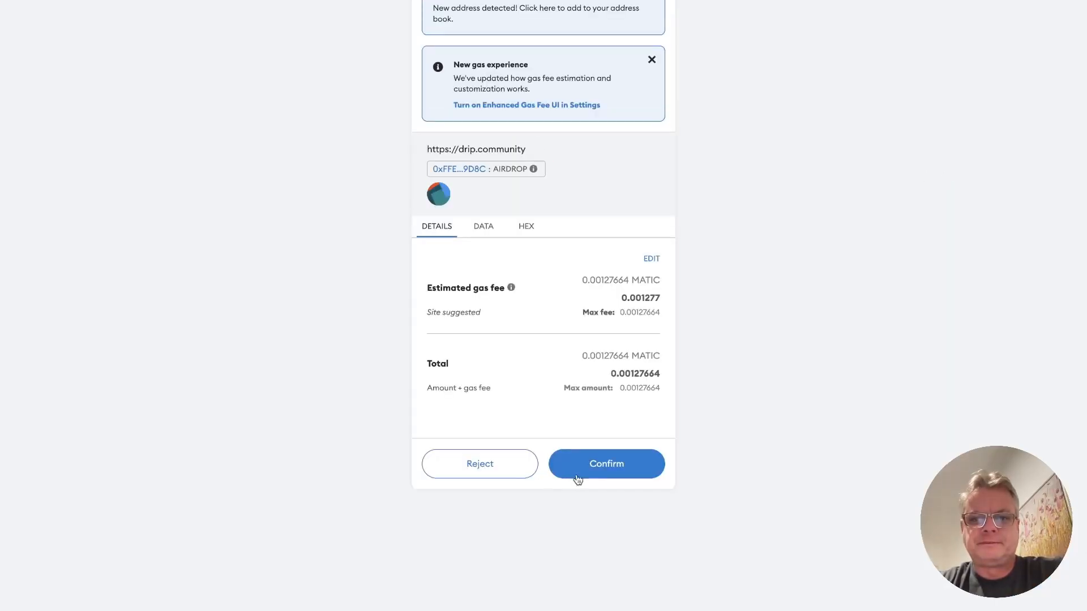
click(605, 464)
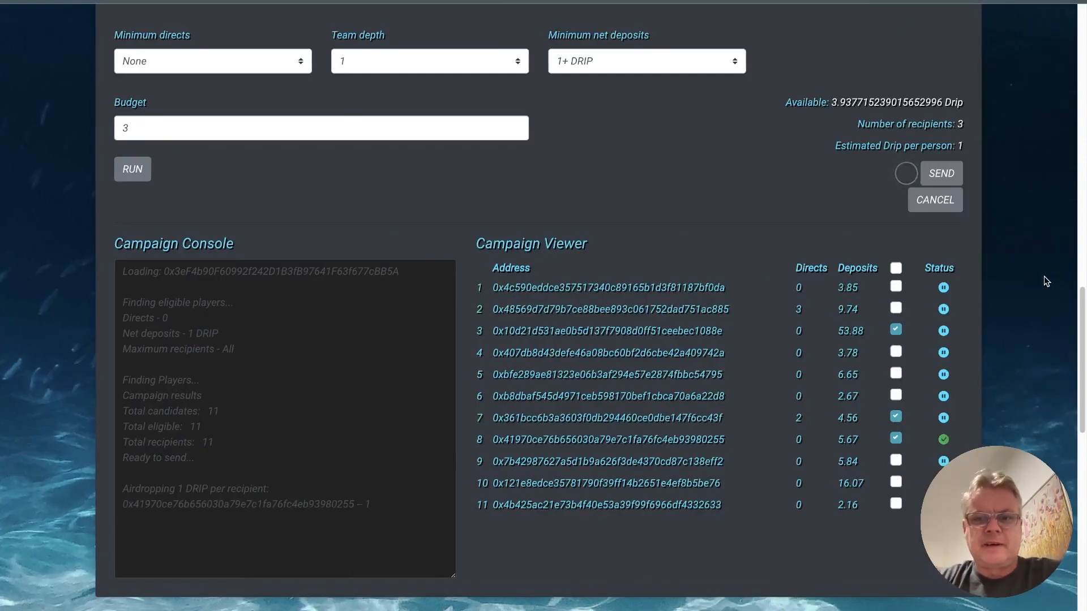
click(940, 173)
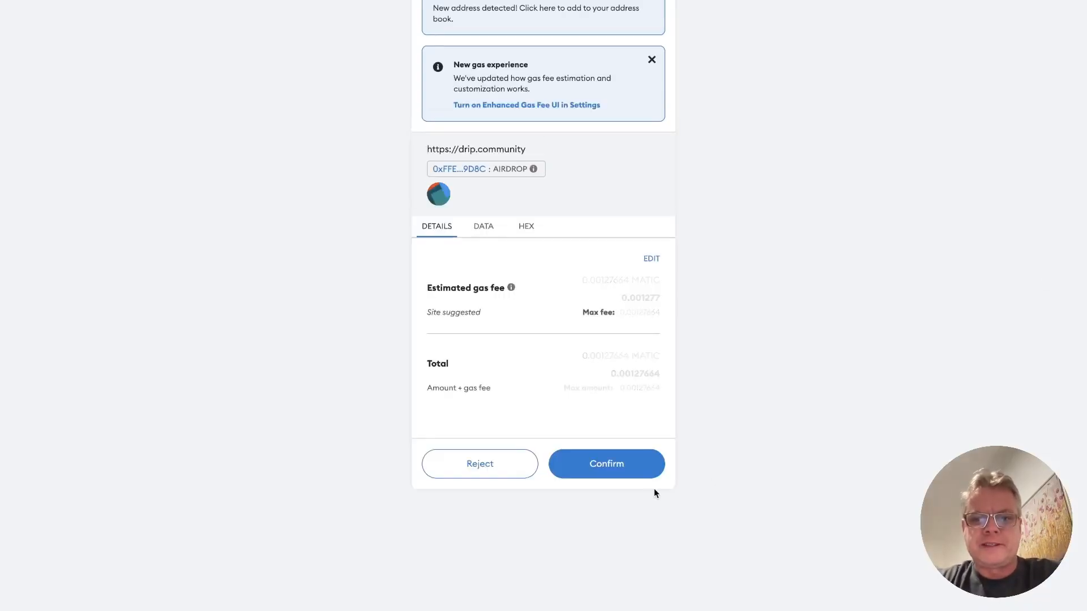
click(604, 464)
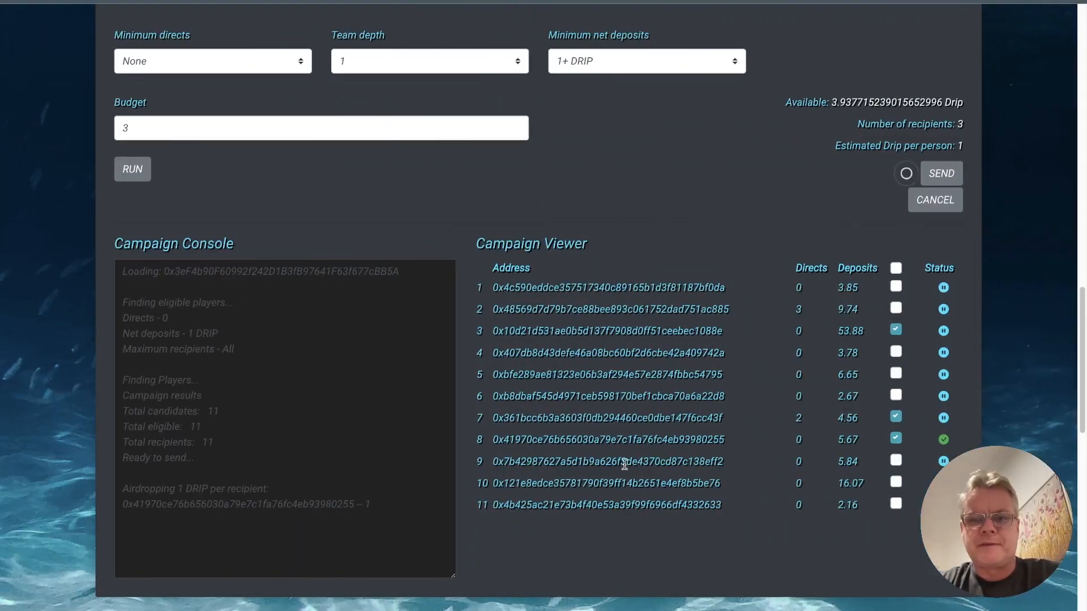
click(941, 173)
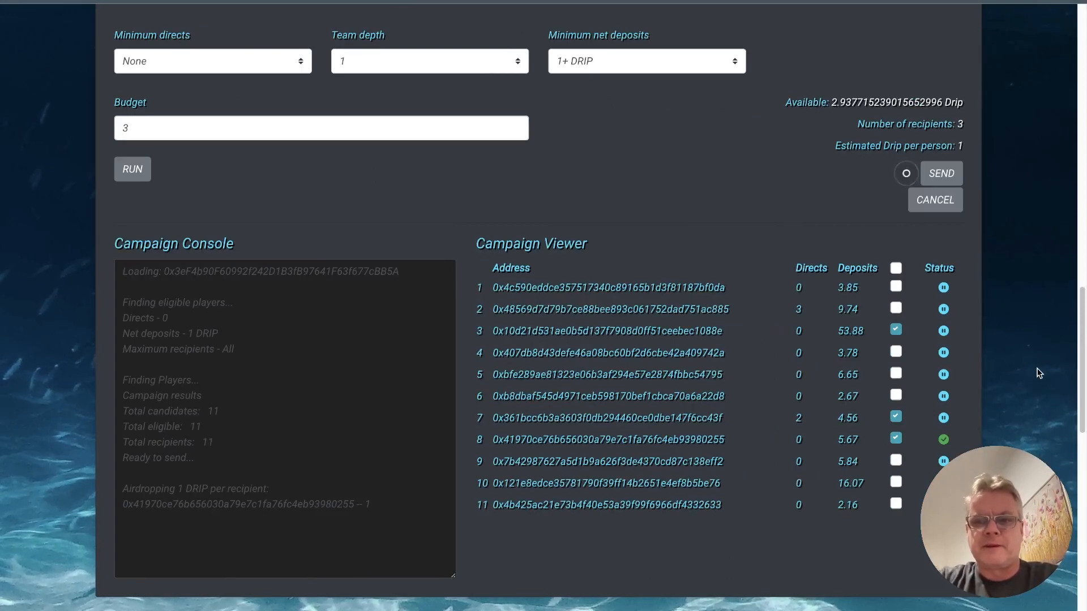
click(941, 173)
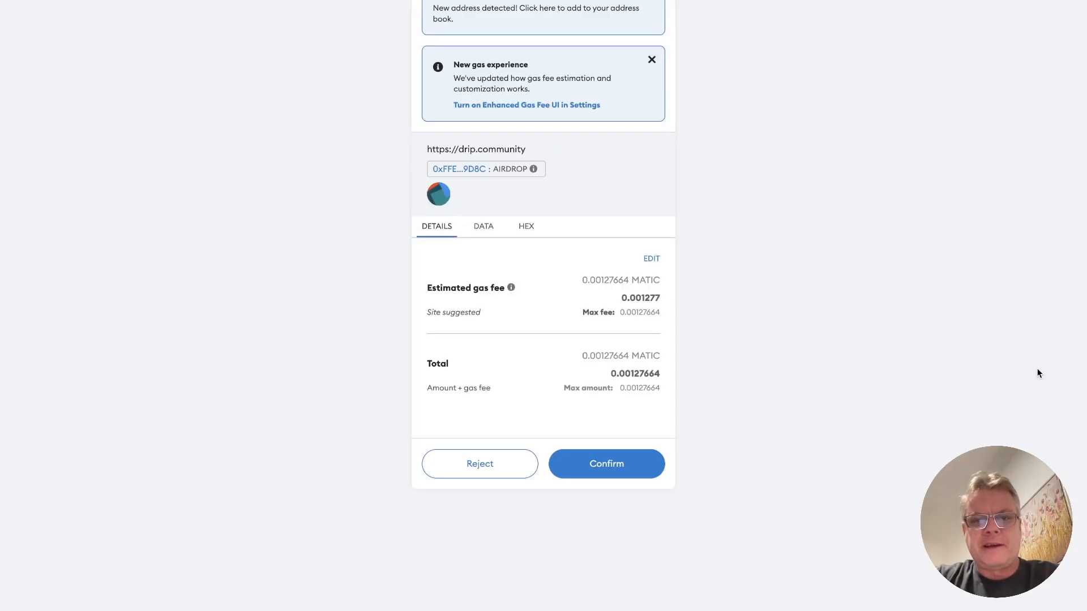
mouse_move(605, 464)
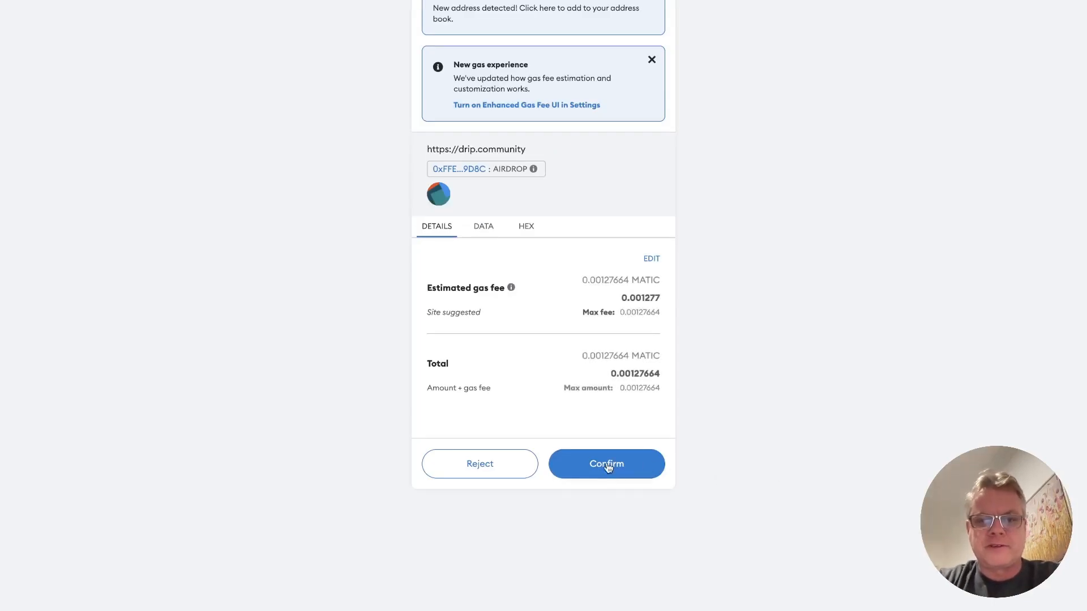
click(605, 464)
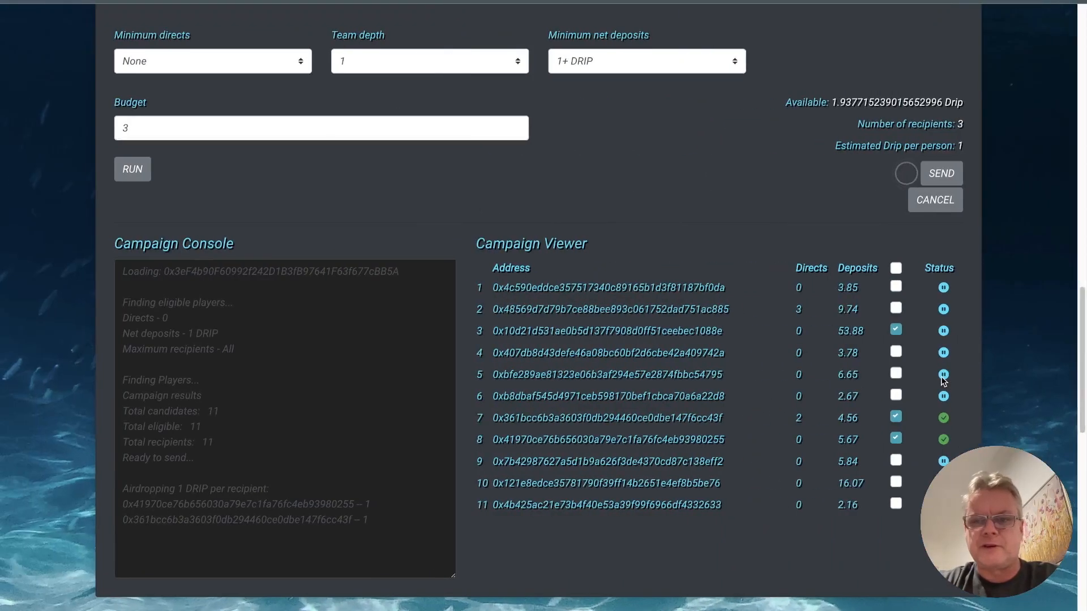
click(940, 173)
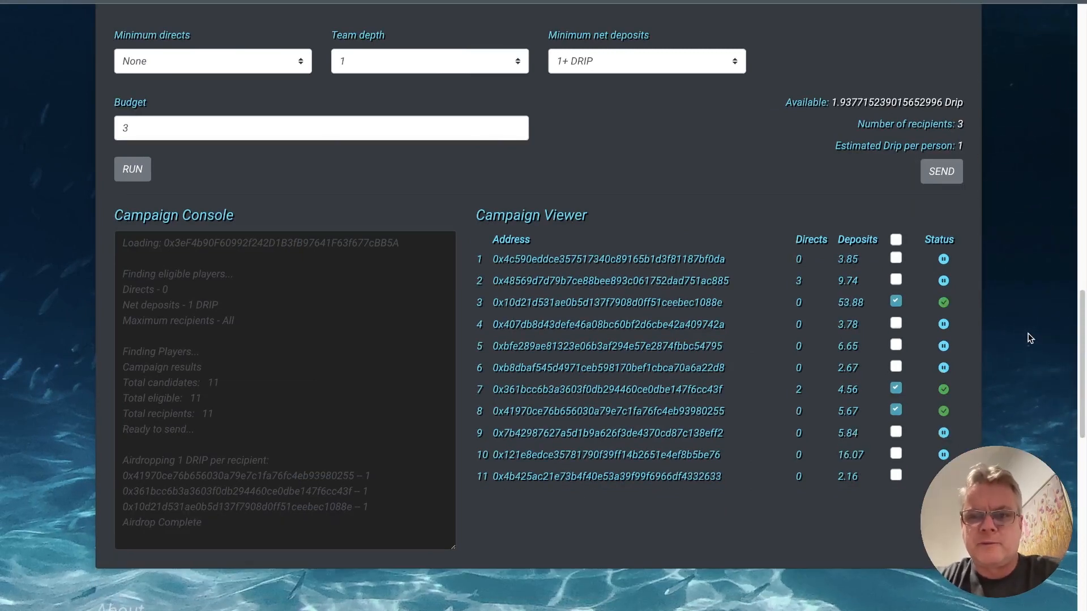
mouse_move(804, 325)
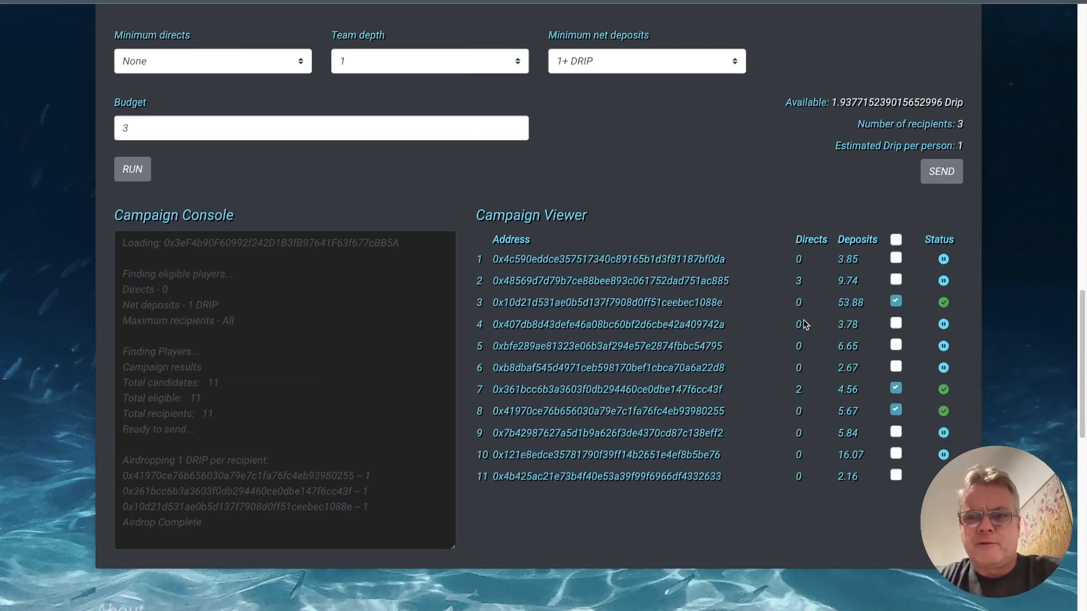
Step: Go to the Fountain swap page showing the DRIP price and BNB and DRIP balances
scroll(up, 3)
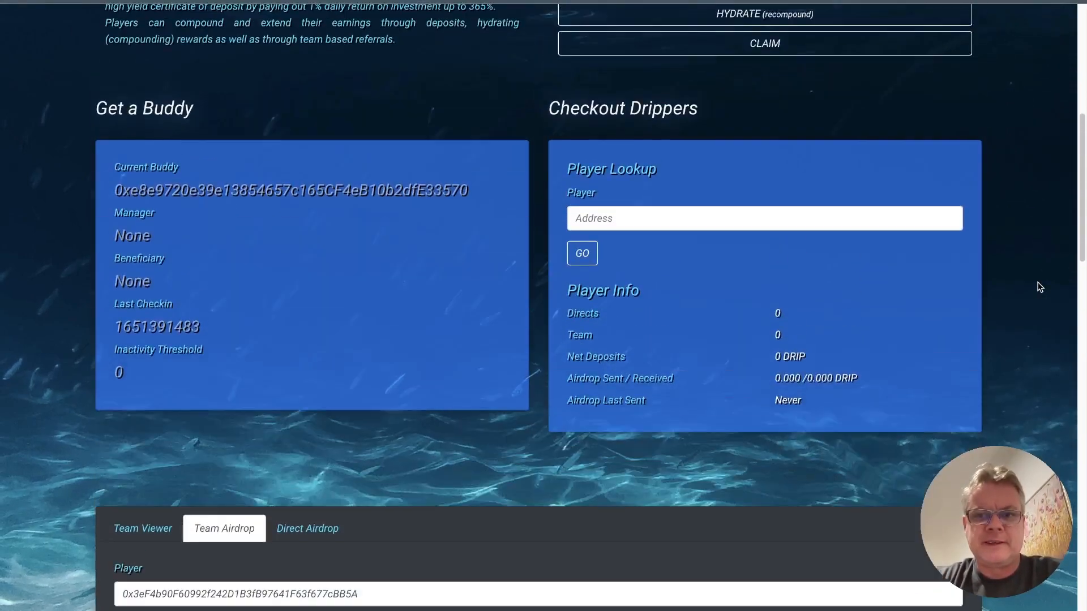
scroll(up, 3)
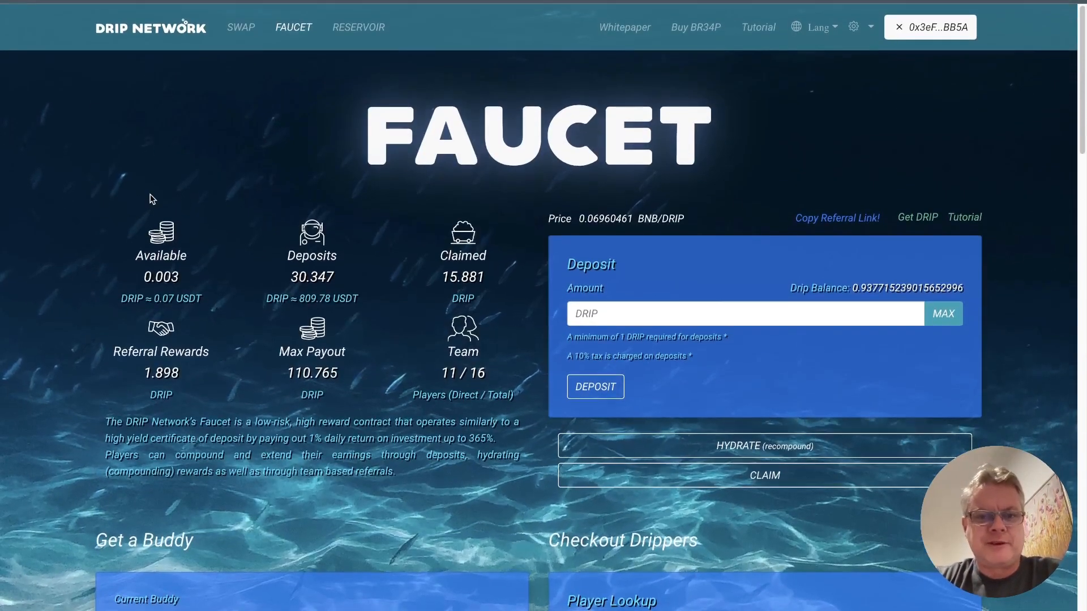
click(240, 27)
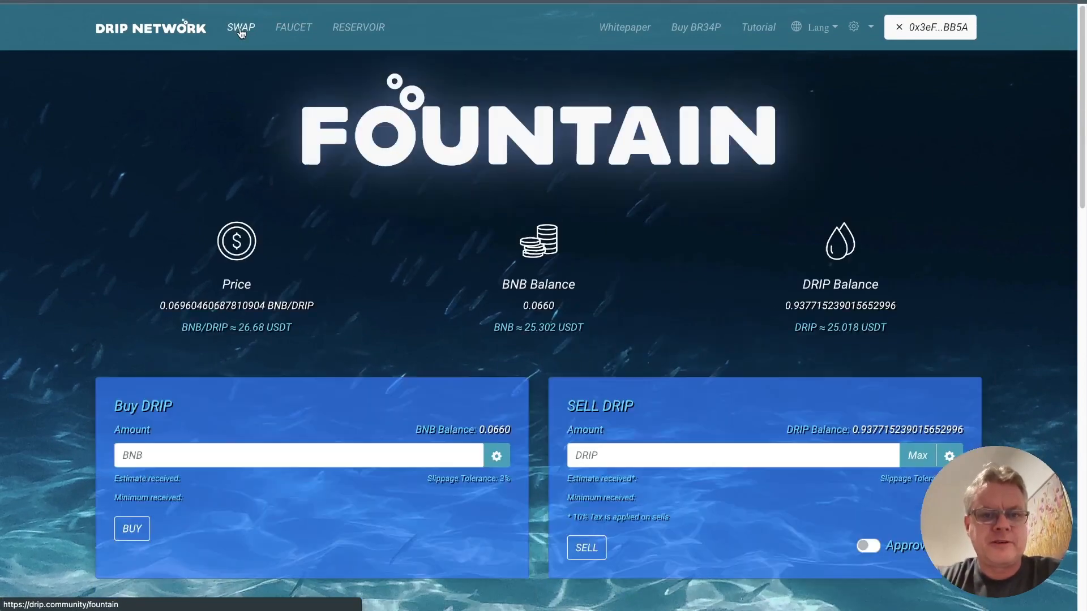
mouse_move(108, 304)
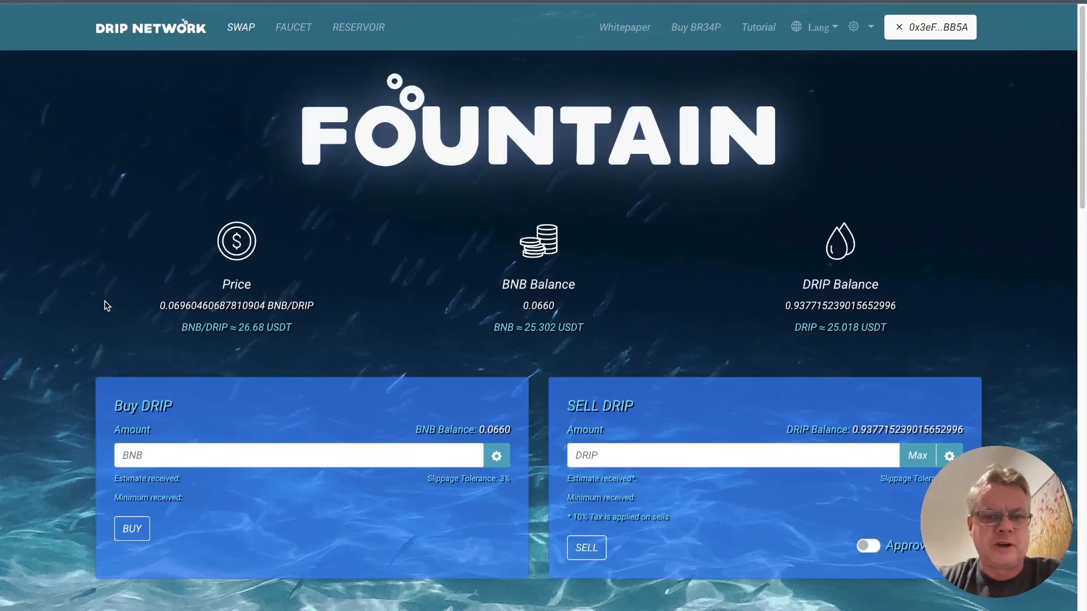
click(869, 546)
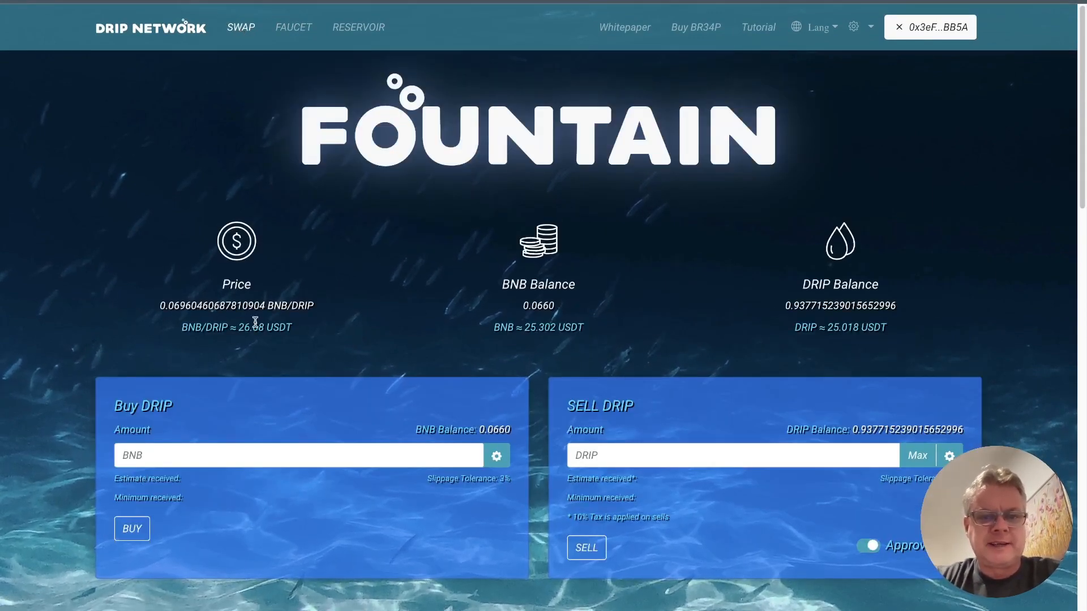
mouse_move(292, 28)
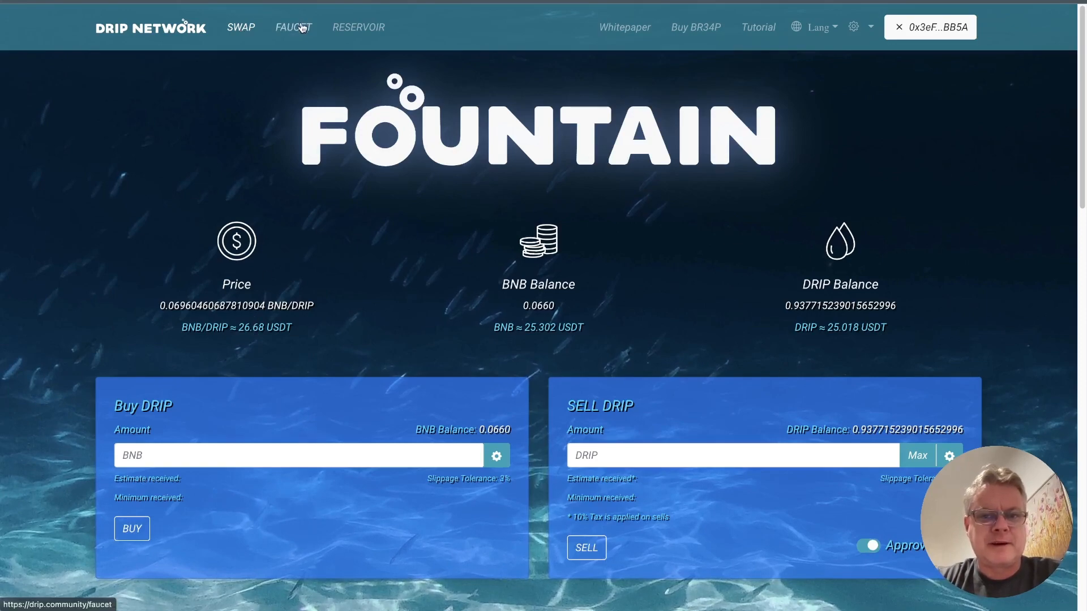
Step: Return to the Faucet dashboard showing deposits 30.347, claimed 15.881 and team 11/16
click(292, 27)
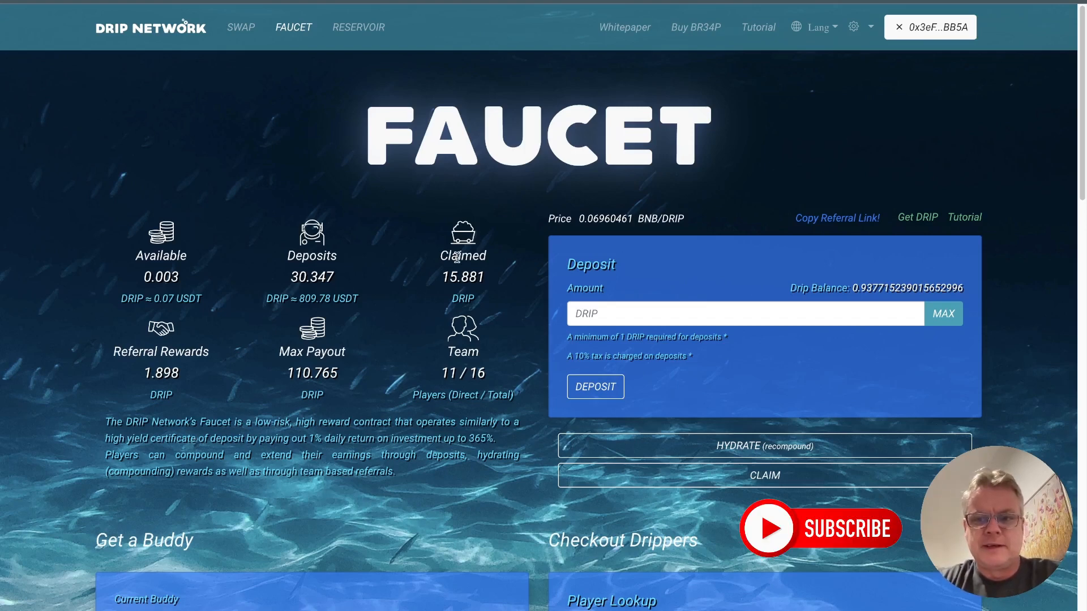
mouse_move(251, 282)
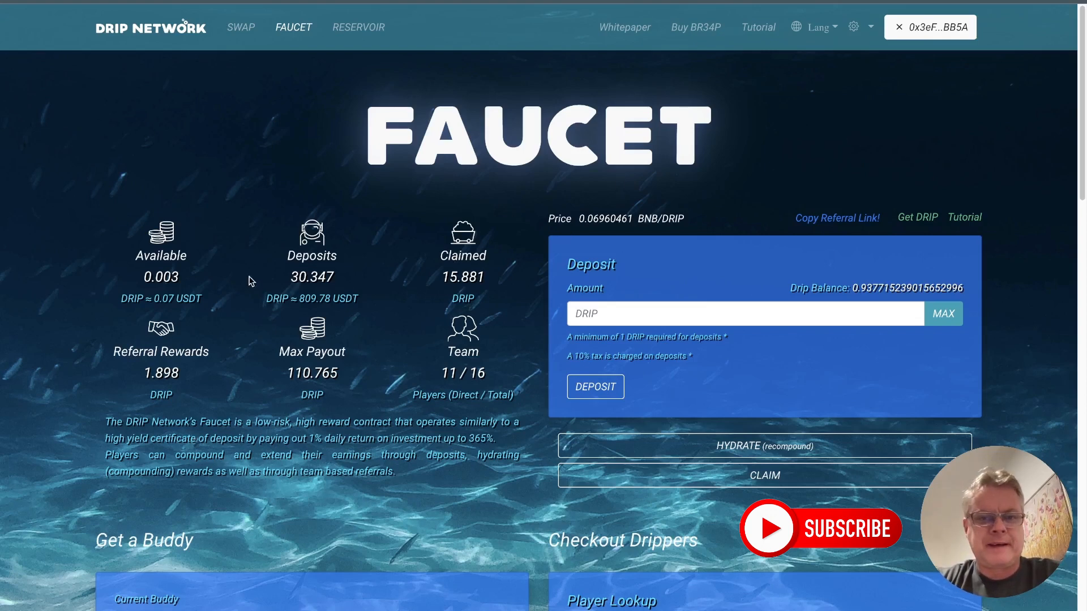
mouse_move(248, 225)
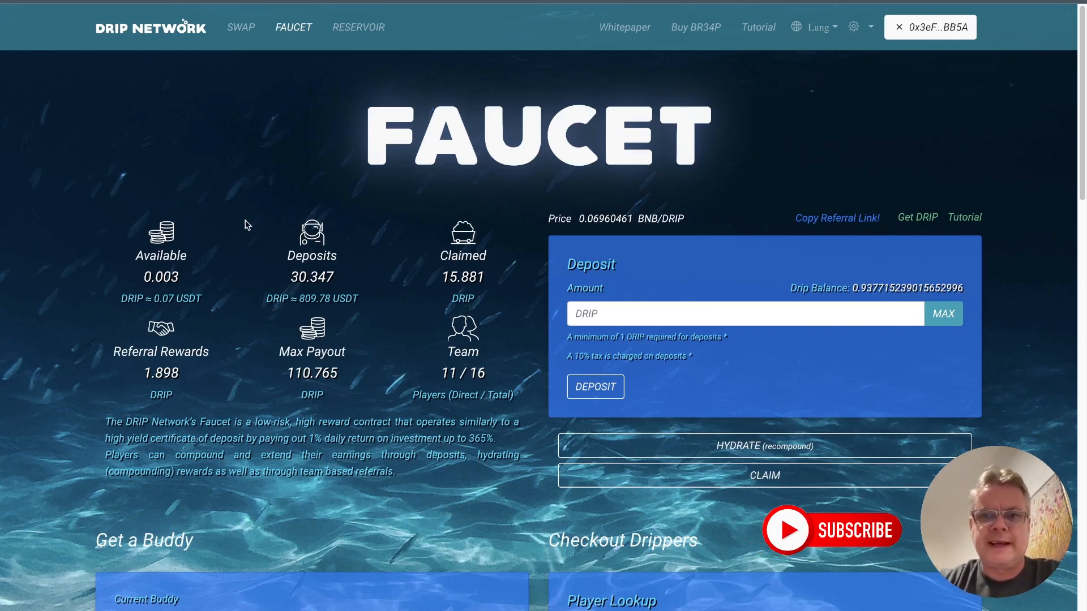
mouse_move(222, 193)
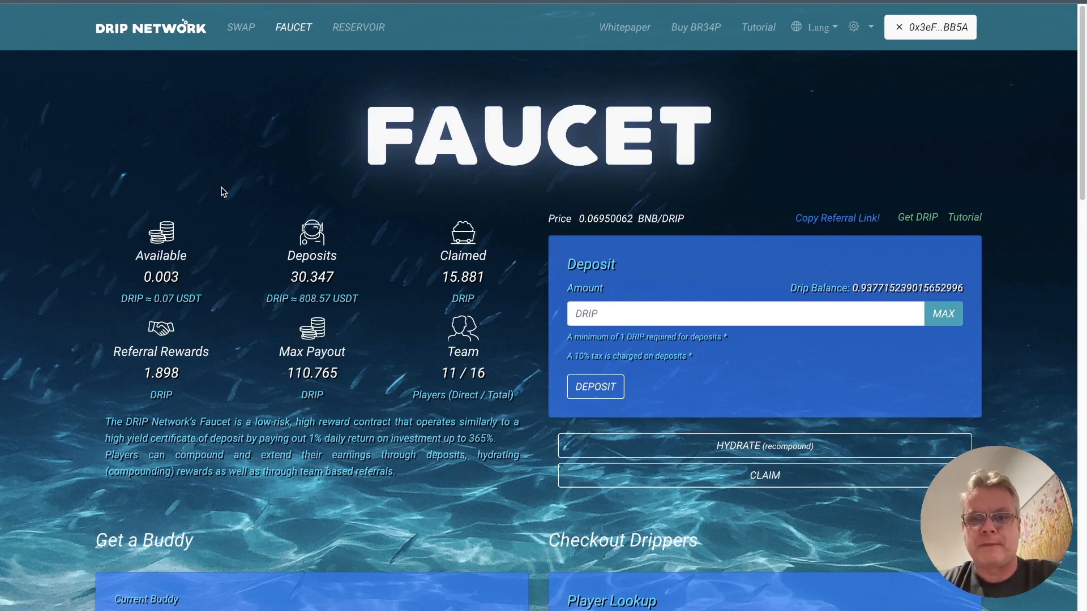
mouse_move(119, 203)
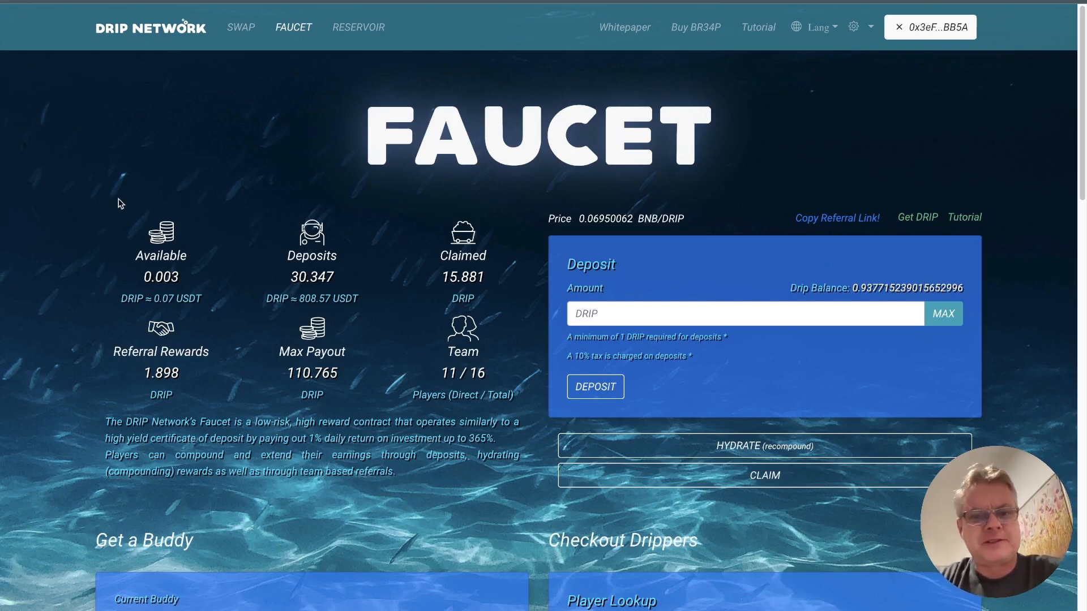
mouse_move(251, 184)
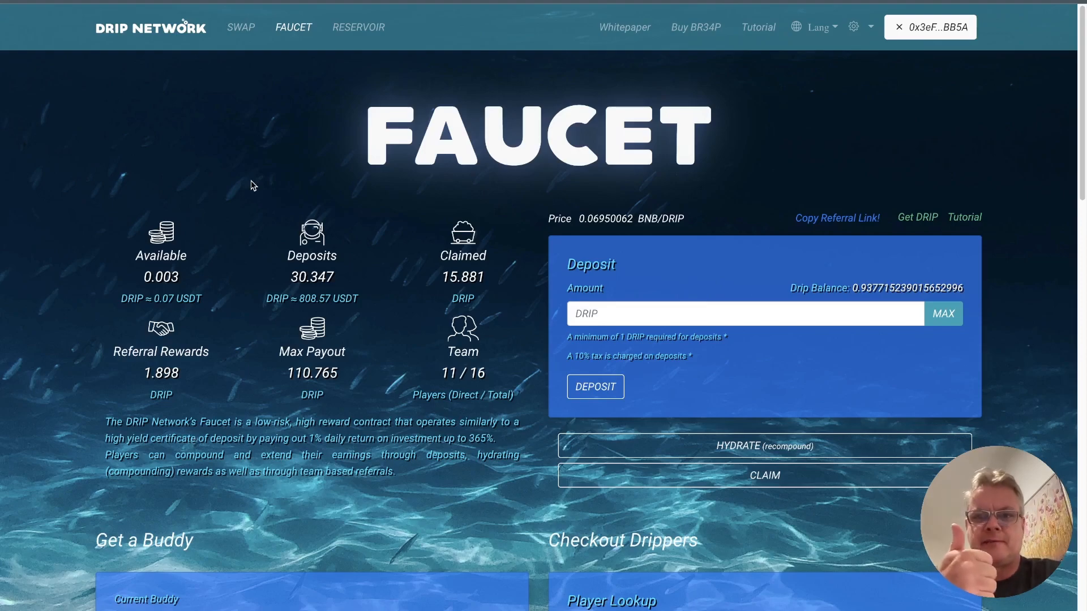